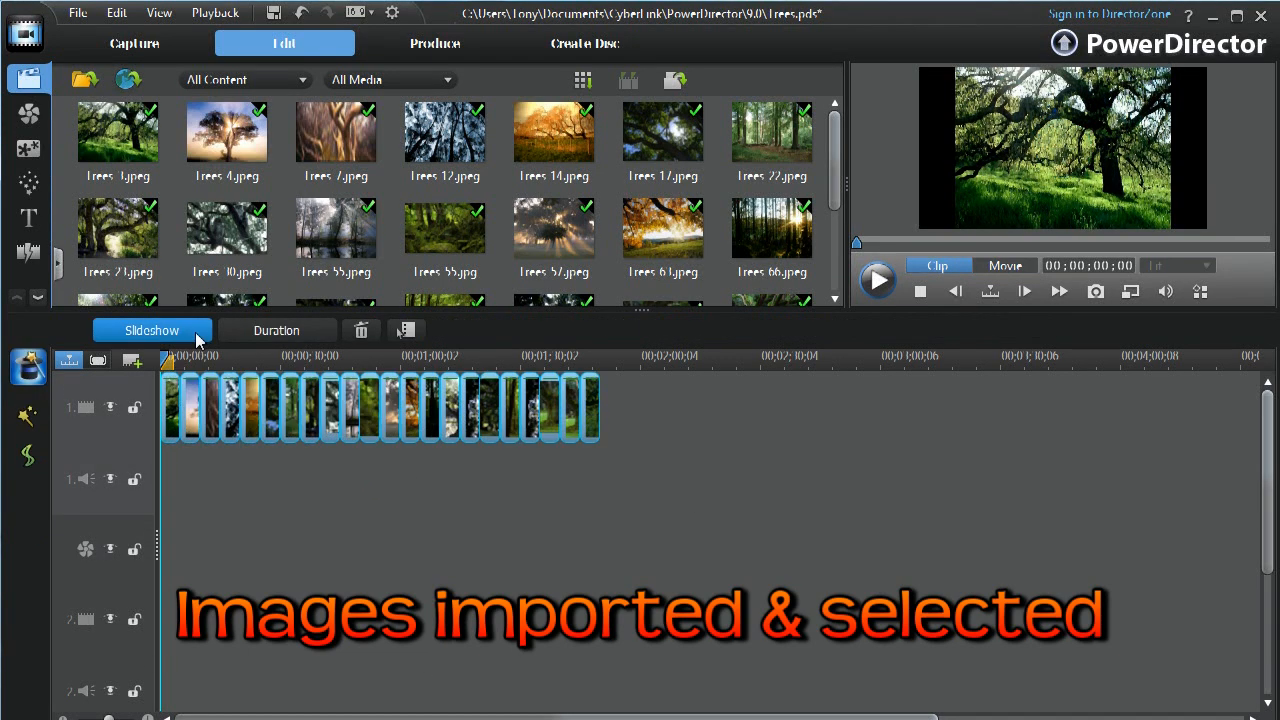
Start a slideshow from the tree images, browse the 3D and Motion styles, and continue with Normal
left_click(152, 330)
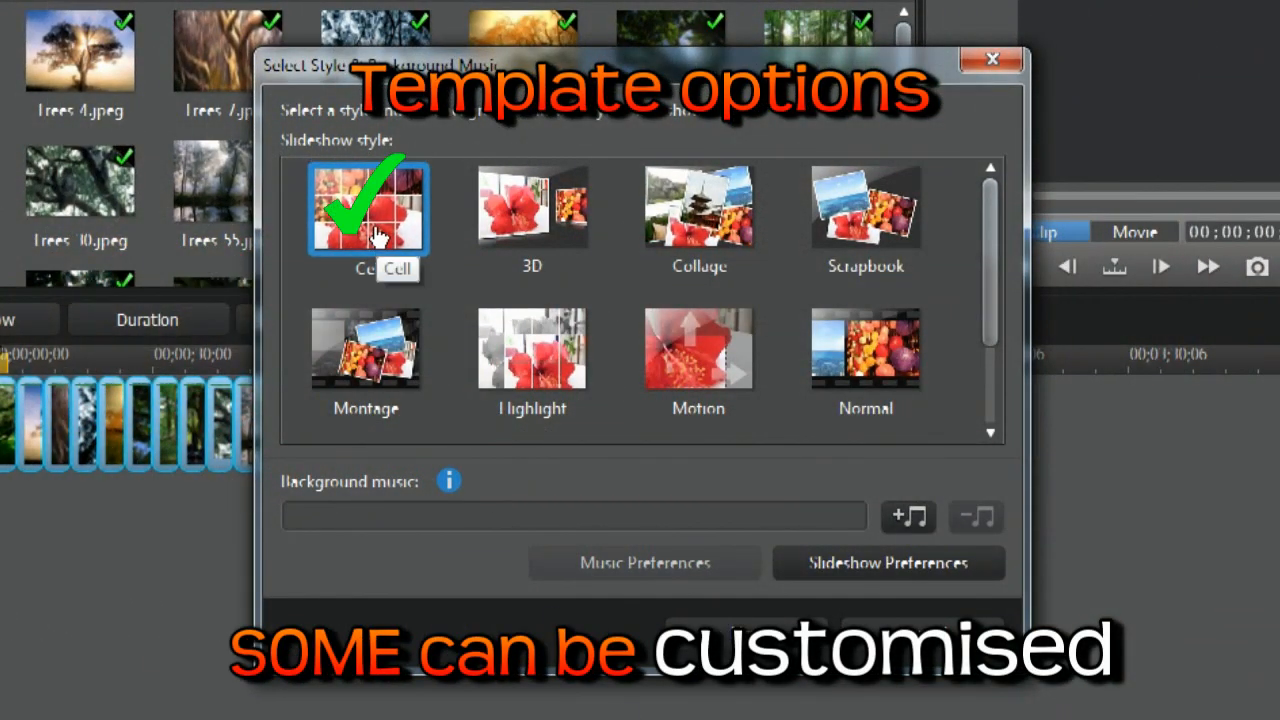
left_click(532, 208)
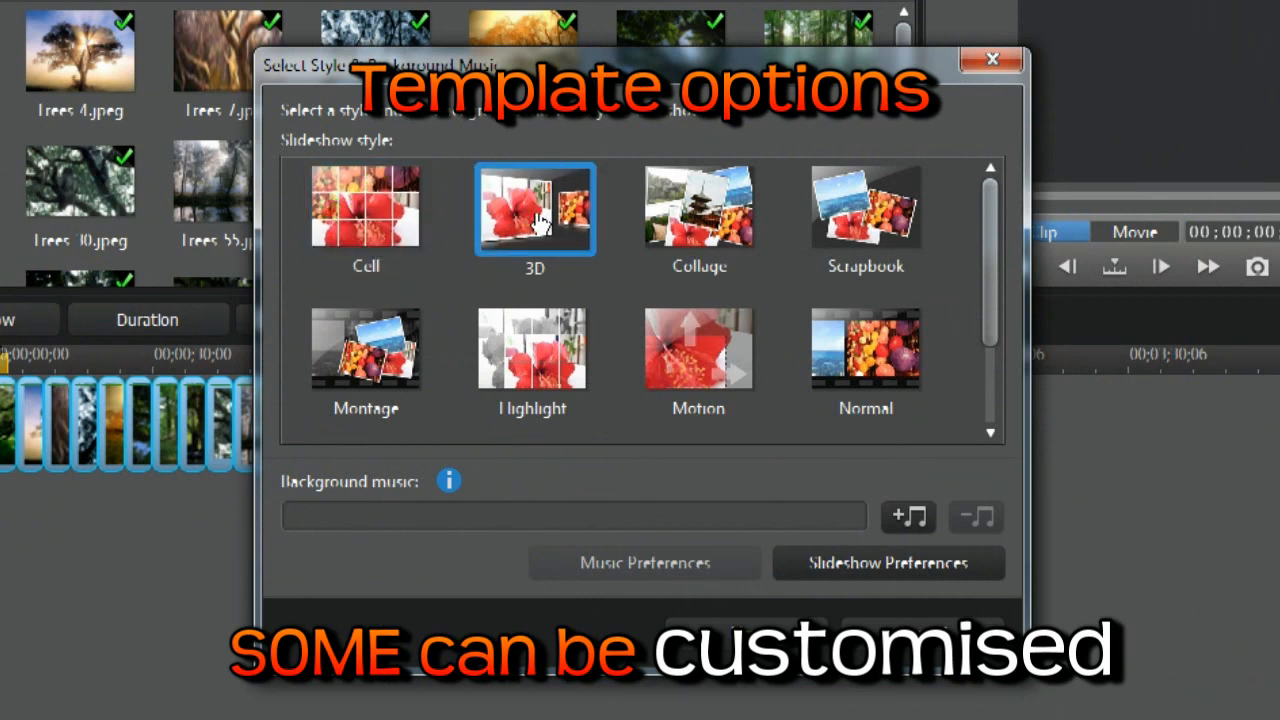
left_click(698, 348)
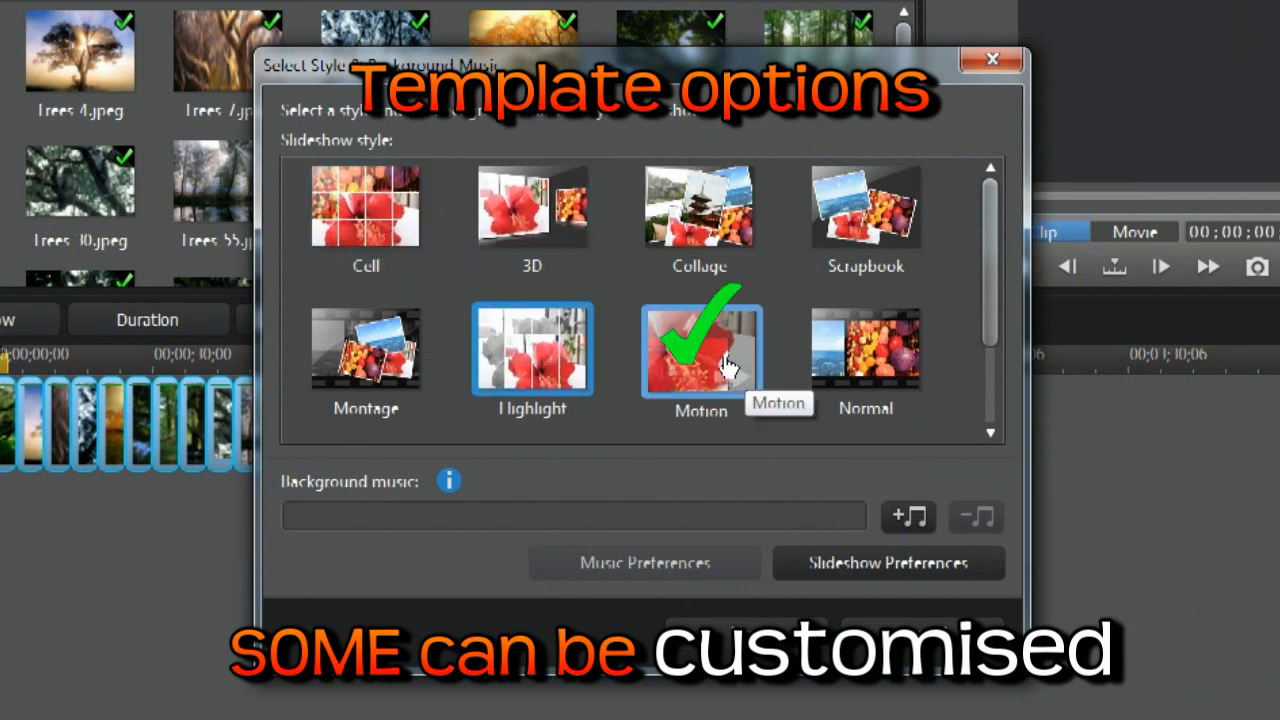
scroll("down", 3)
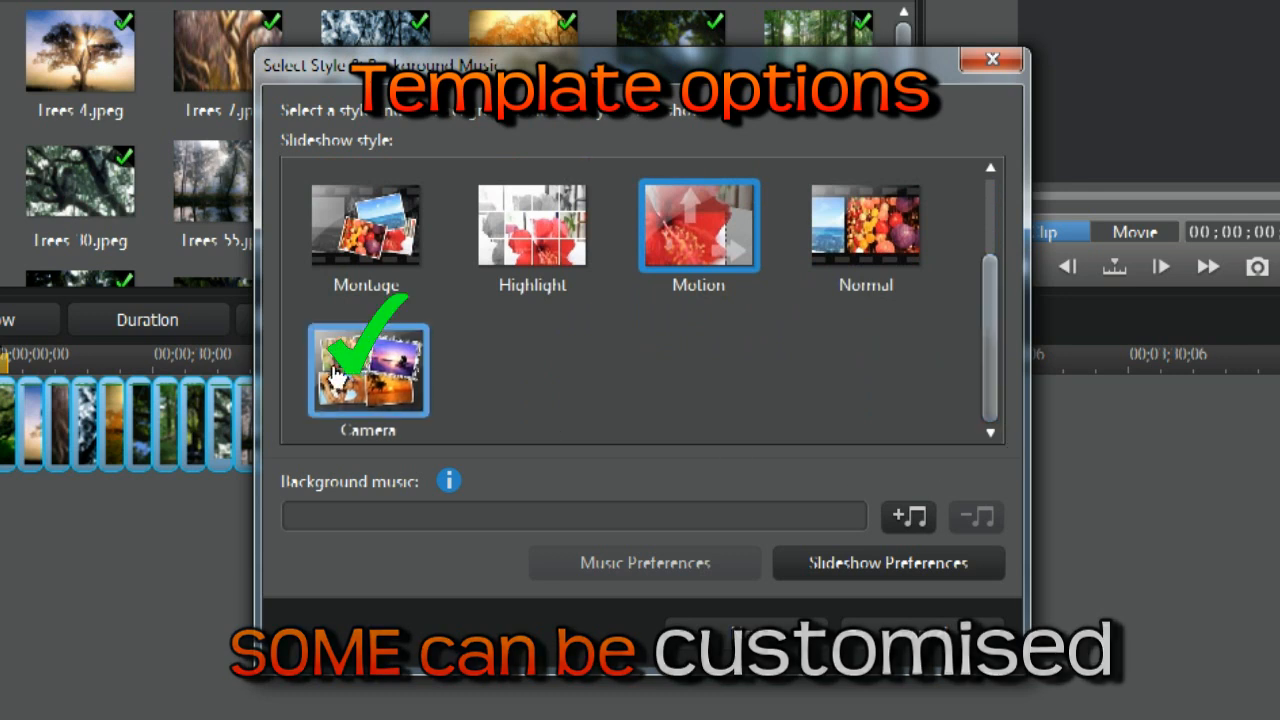
scroll("up", 3)
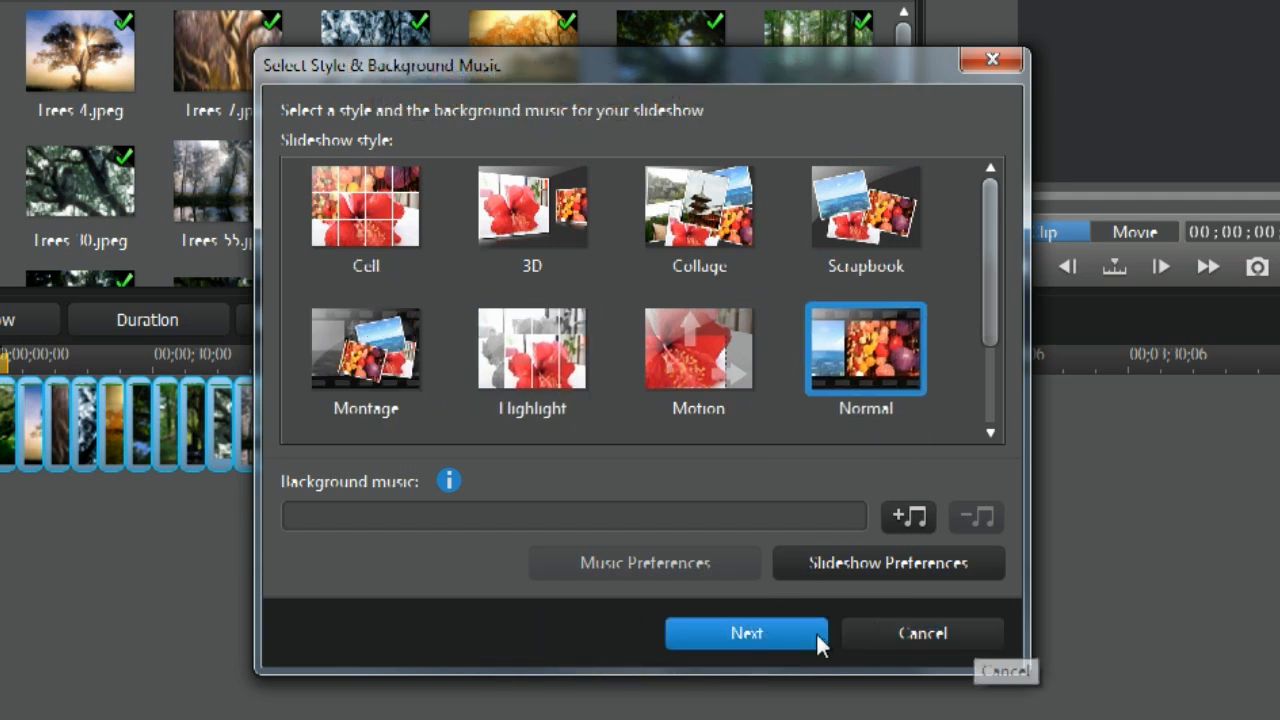
left_click(746, 632)
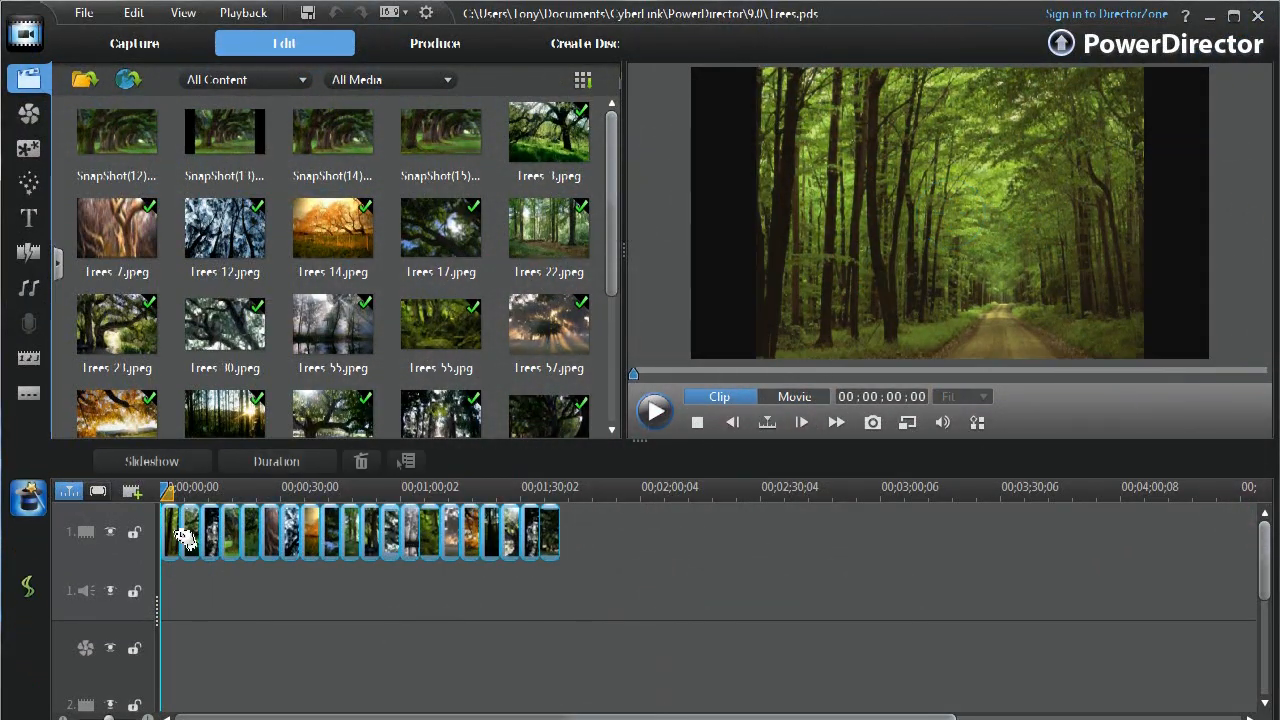
Choose the Cell style, preview it briefly, and enter the Slideshow Designer to customise it
left_click(152, 460)
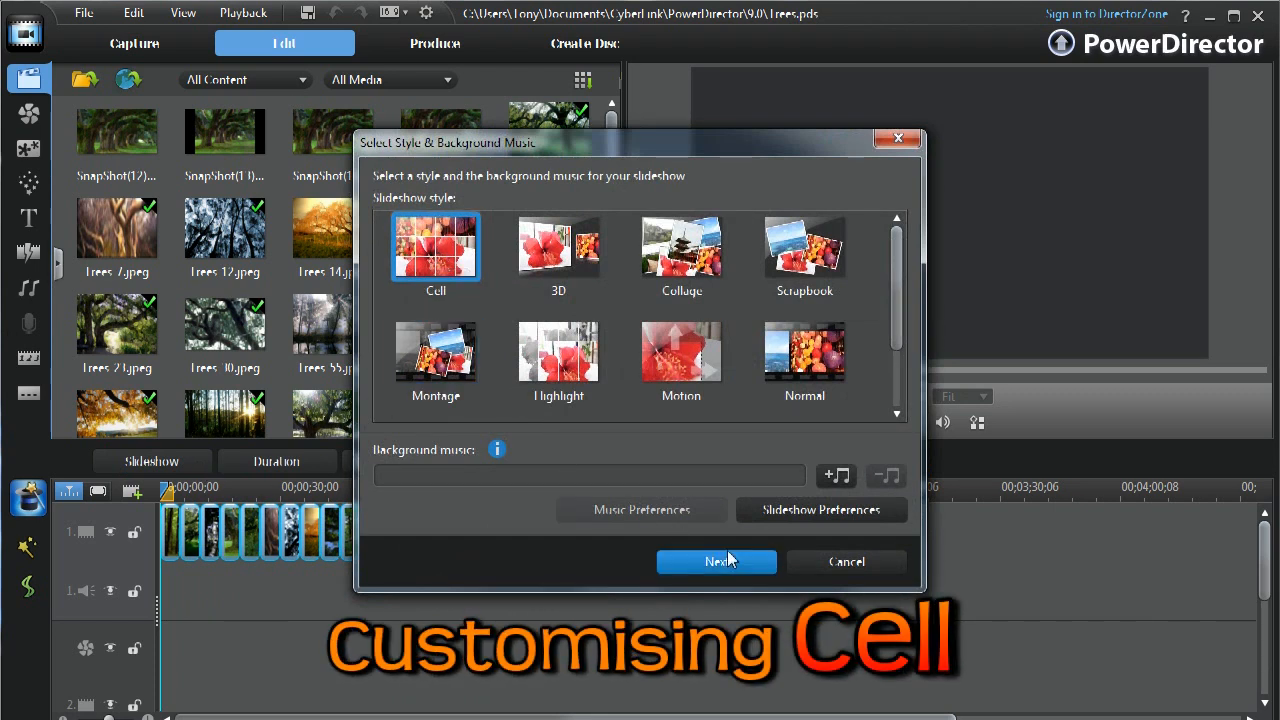
left_click(716, 560)
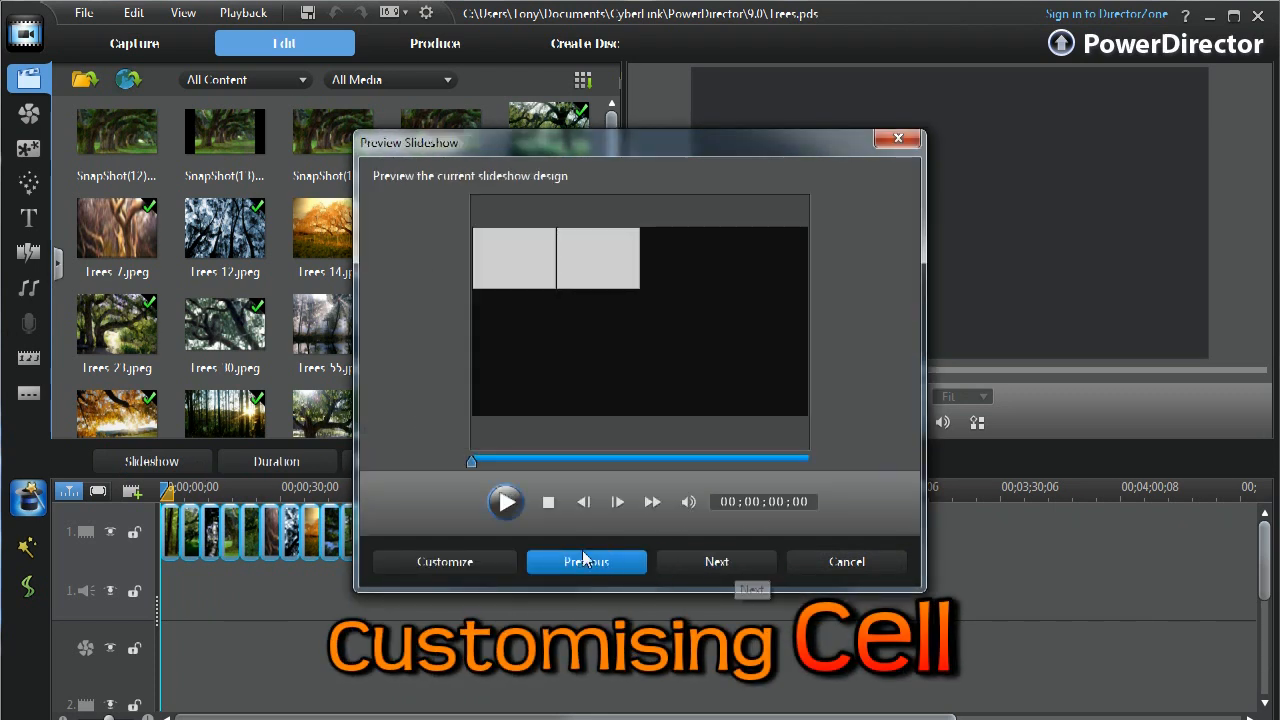
left_click(504, 500)
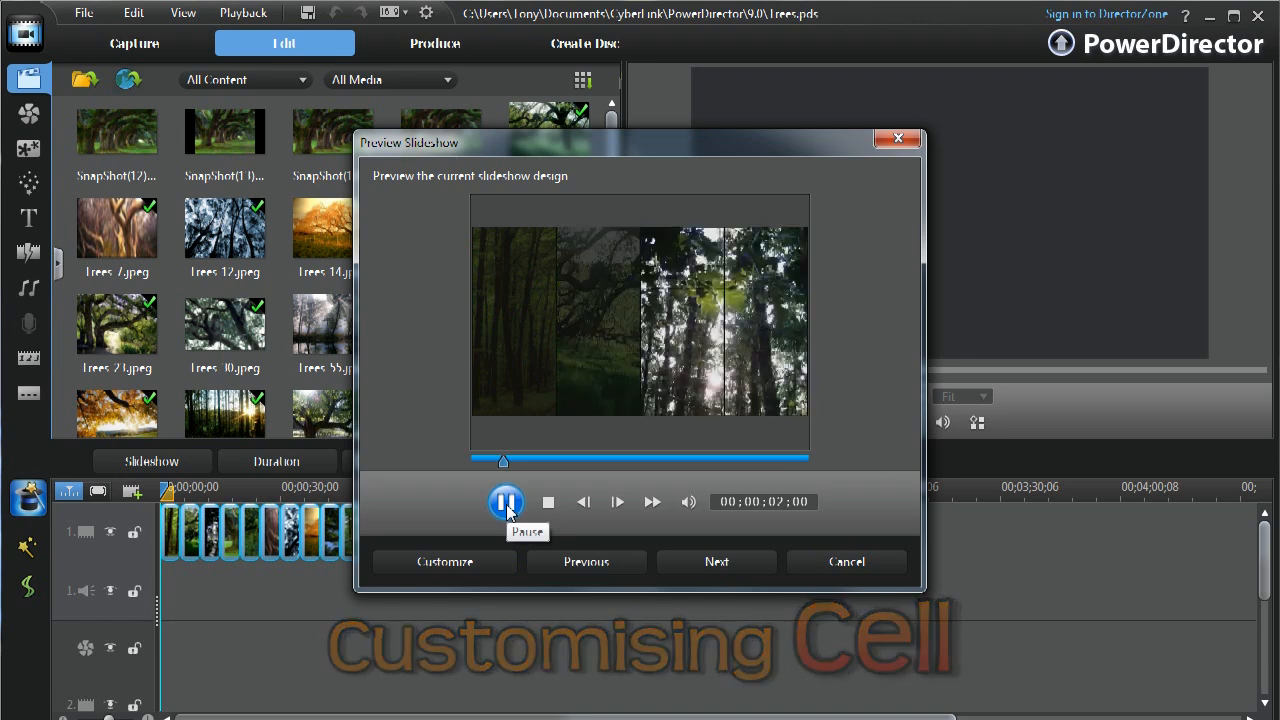
left_click(506, 500)
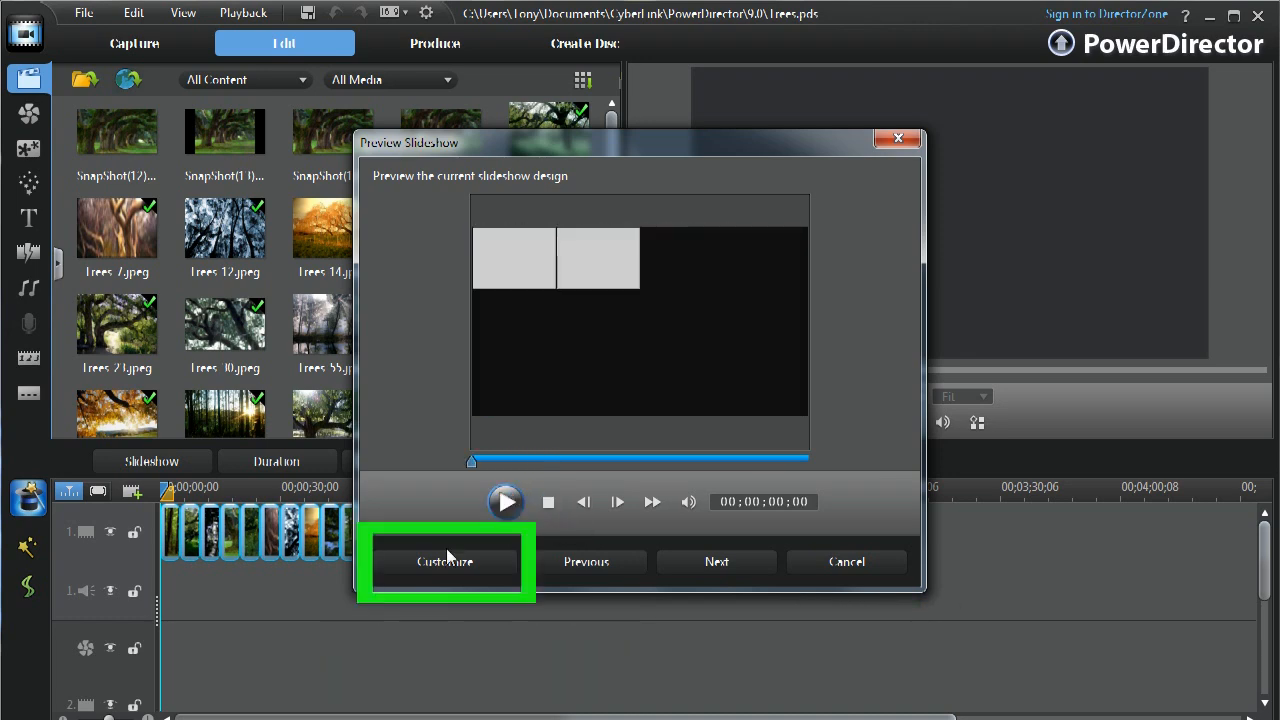
left_click(444, 560)
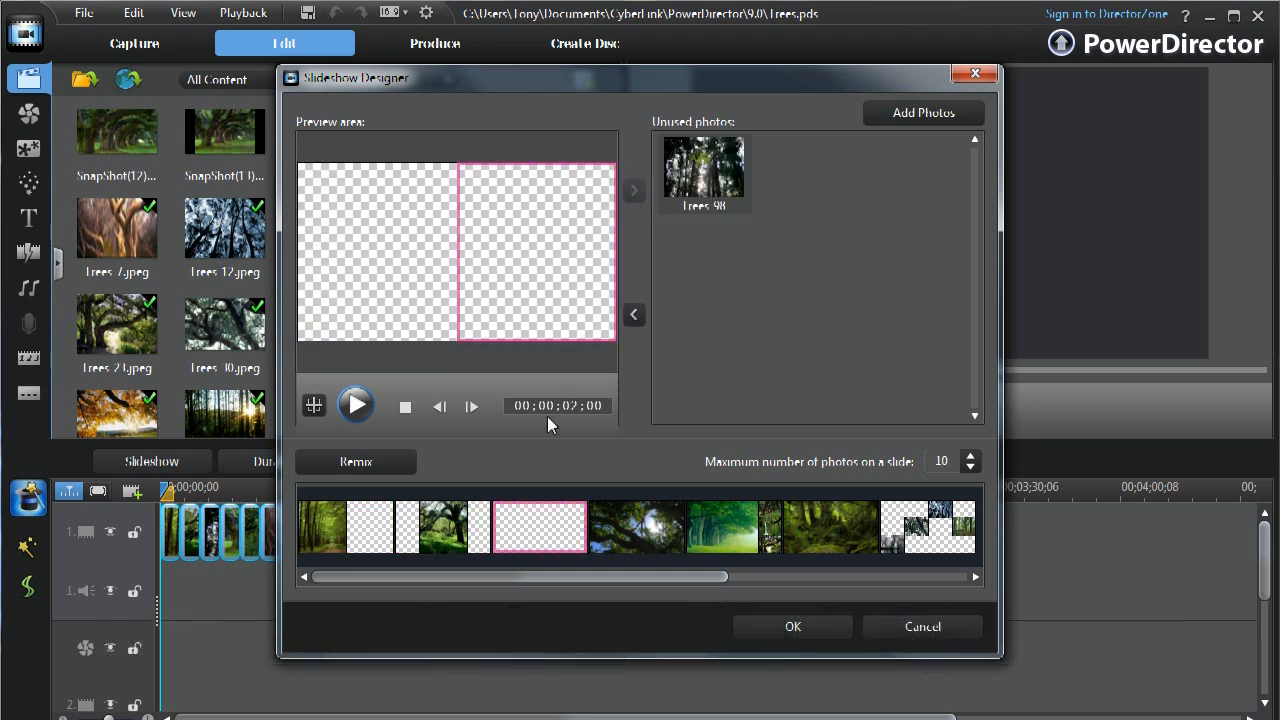
Move a slide's photo out to unused photos and drop the tree photo into an empty cell
left_click(634, 192)
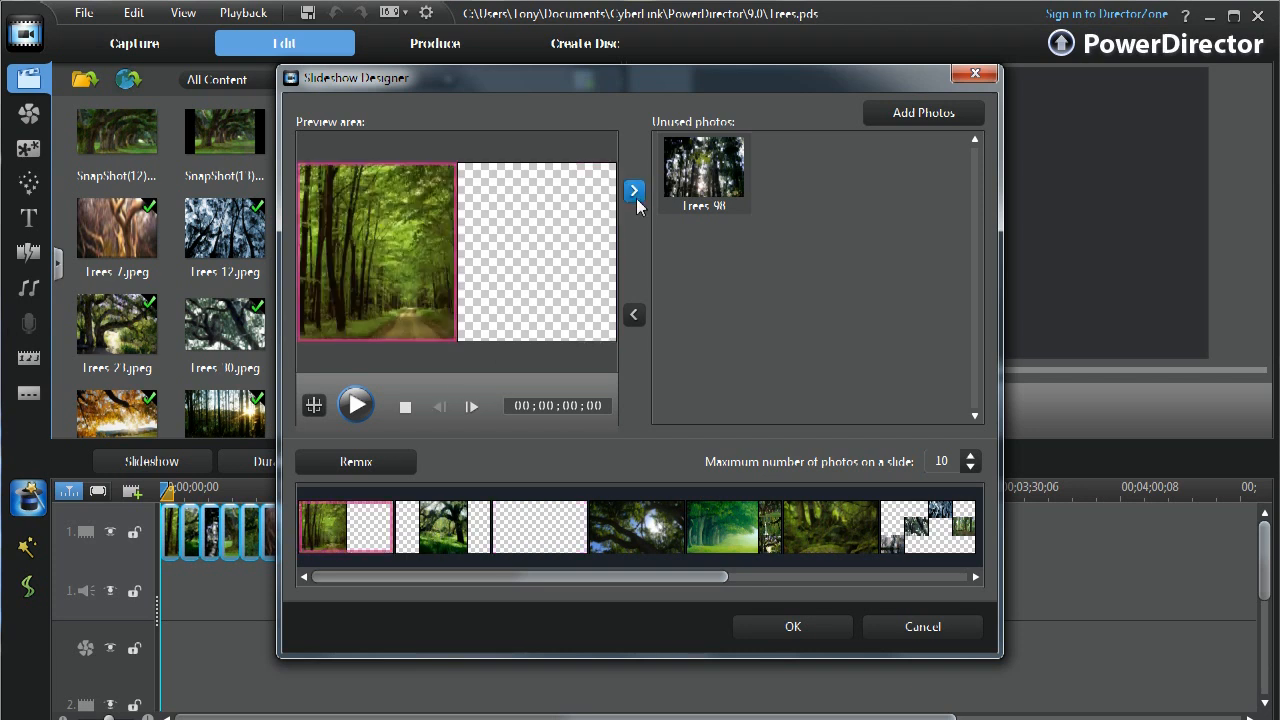
left_click(636, 190)
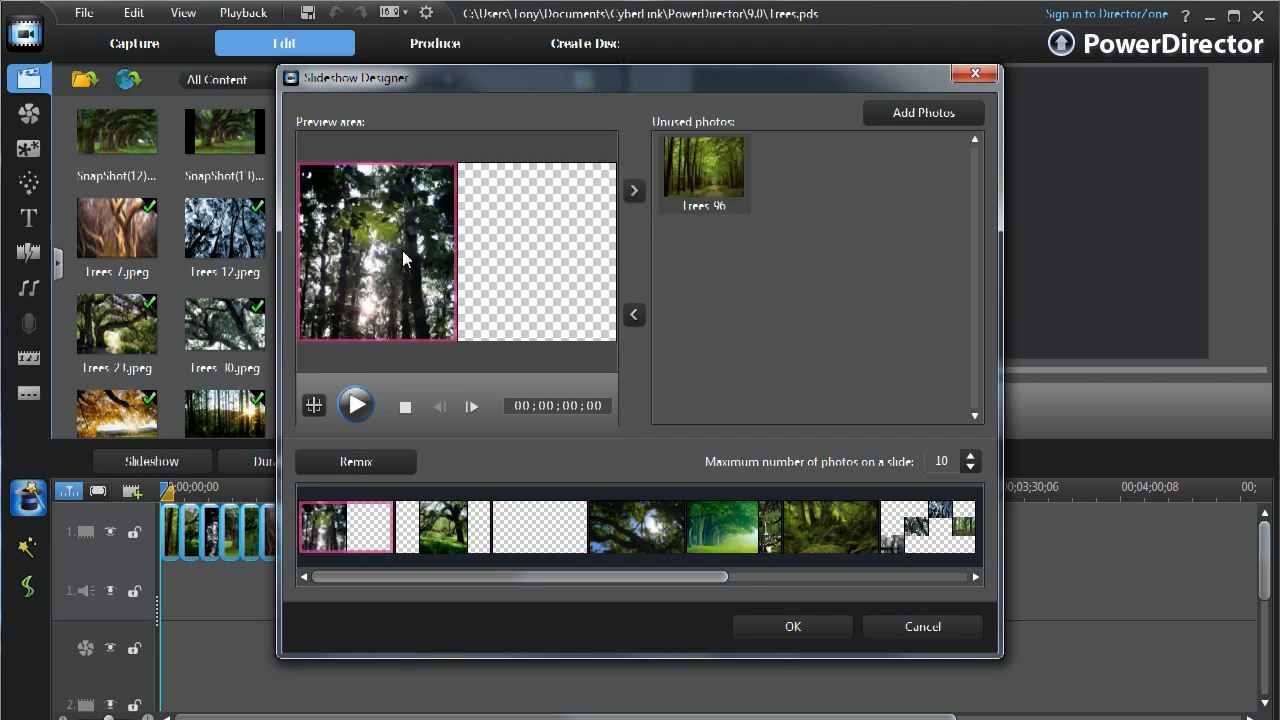
left_click(540, 528)
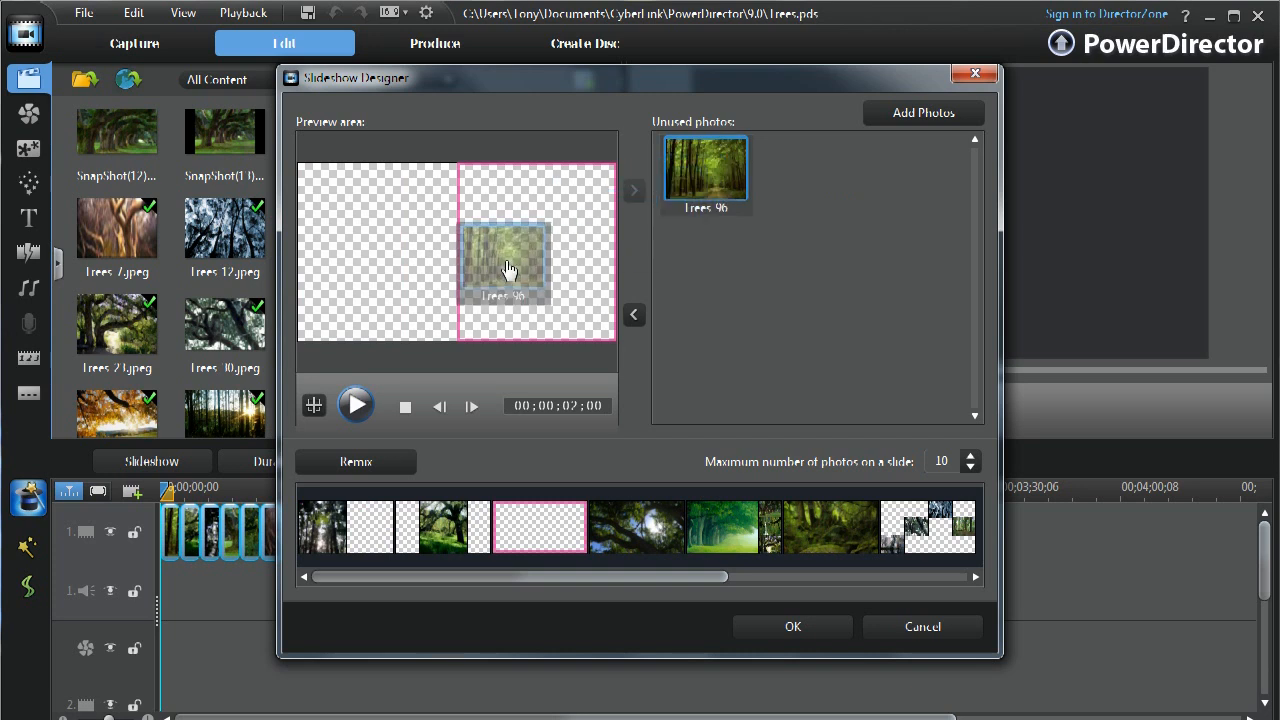
left_click(732, 528)
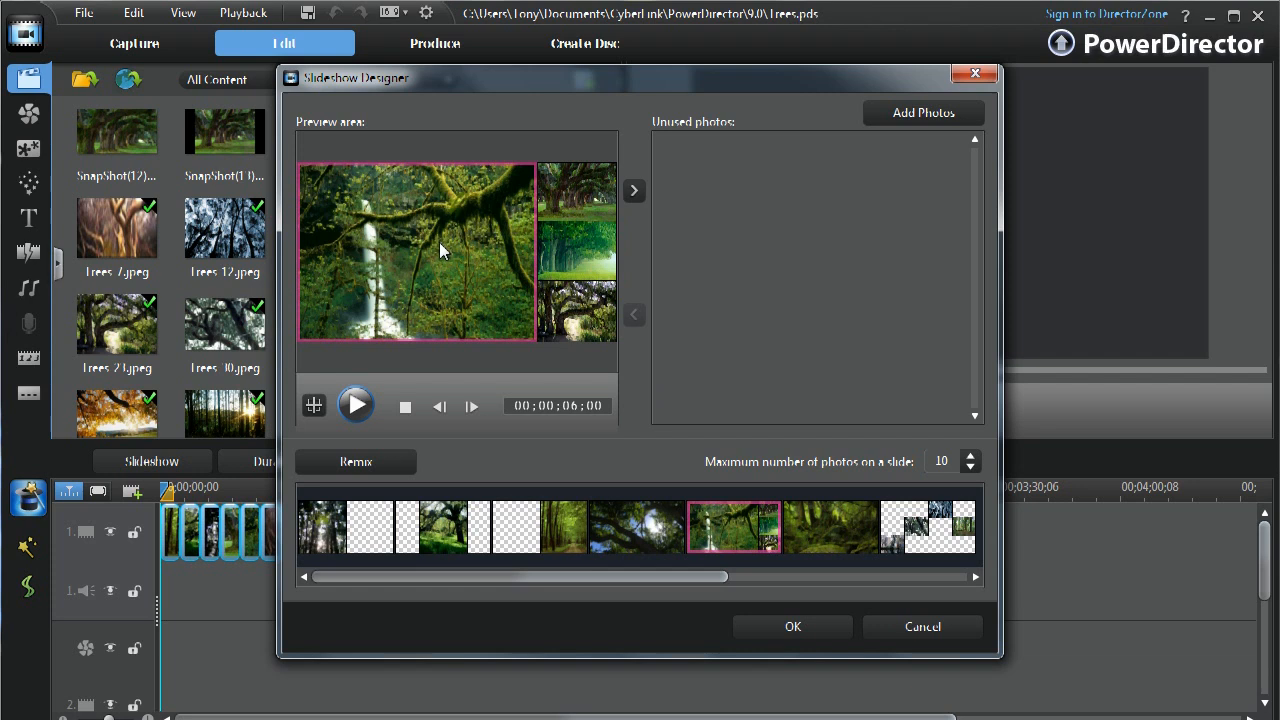
left_click(928, 528)
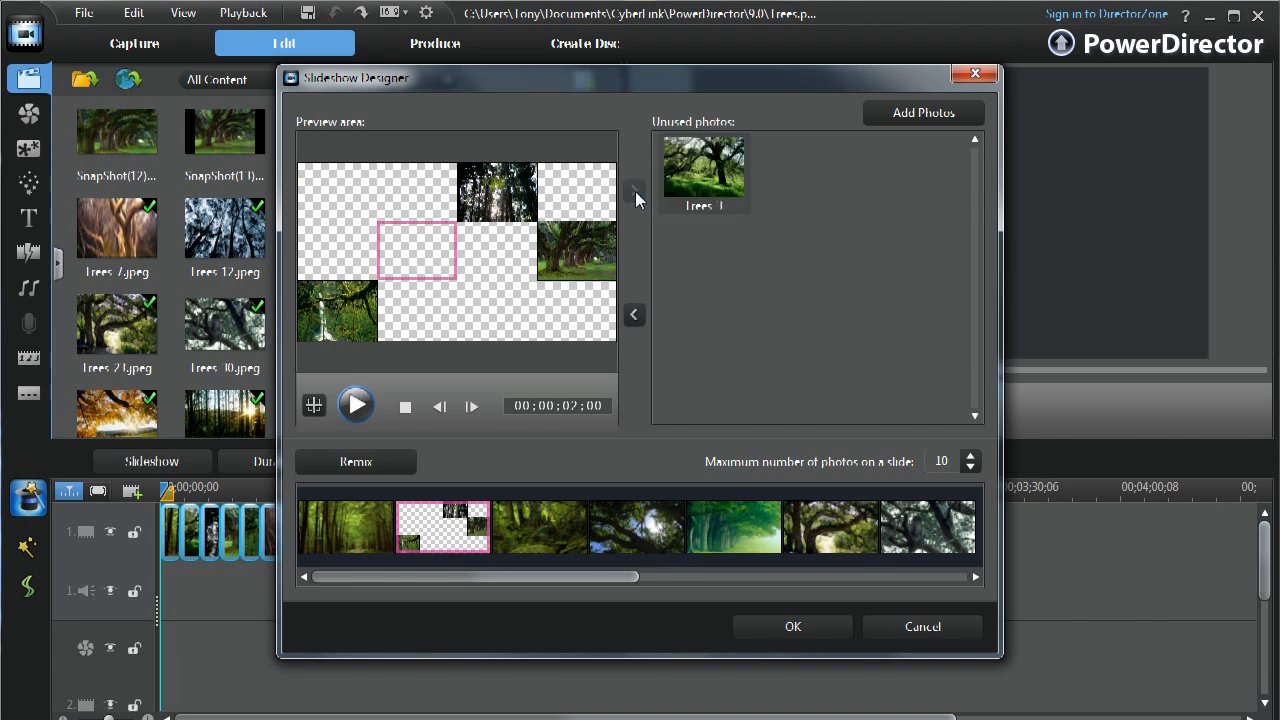
Add a new image from a folder to the slideshow and look at other slides
left_click(922, 112)
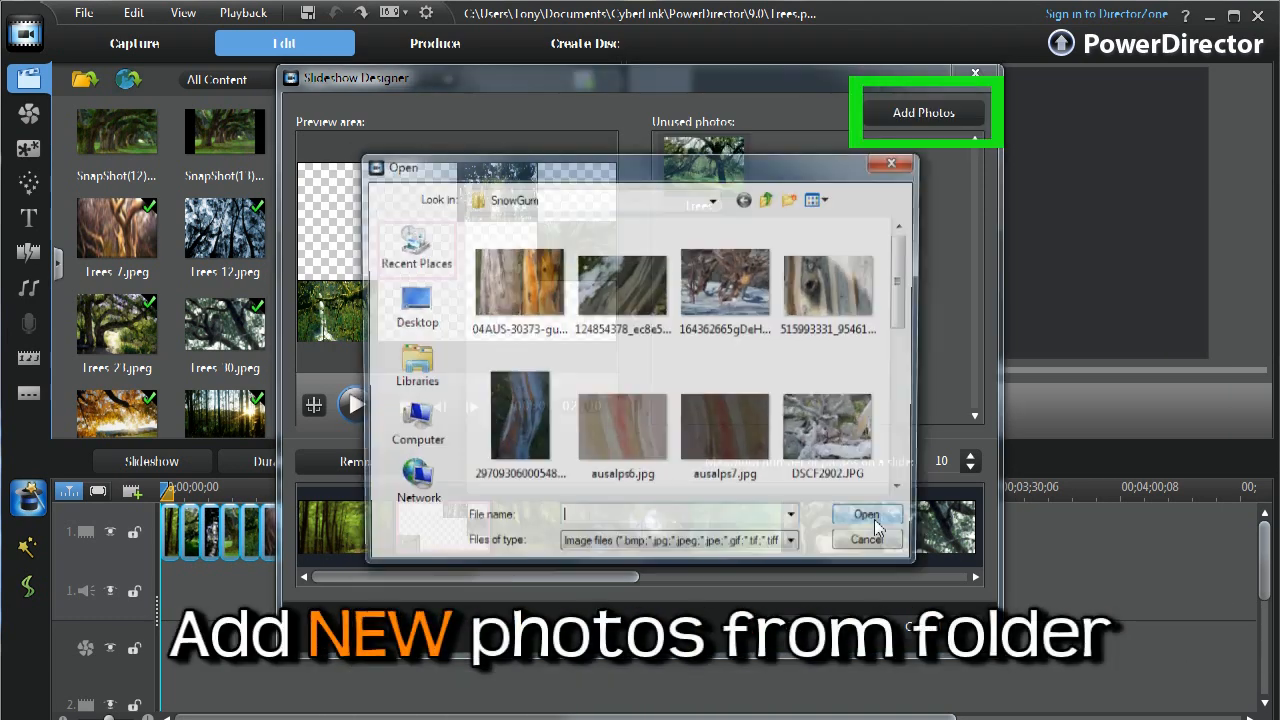
left_click(726, 284)
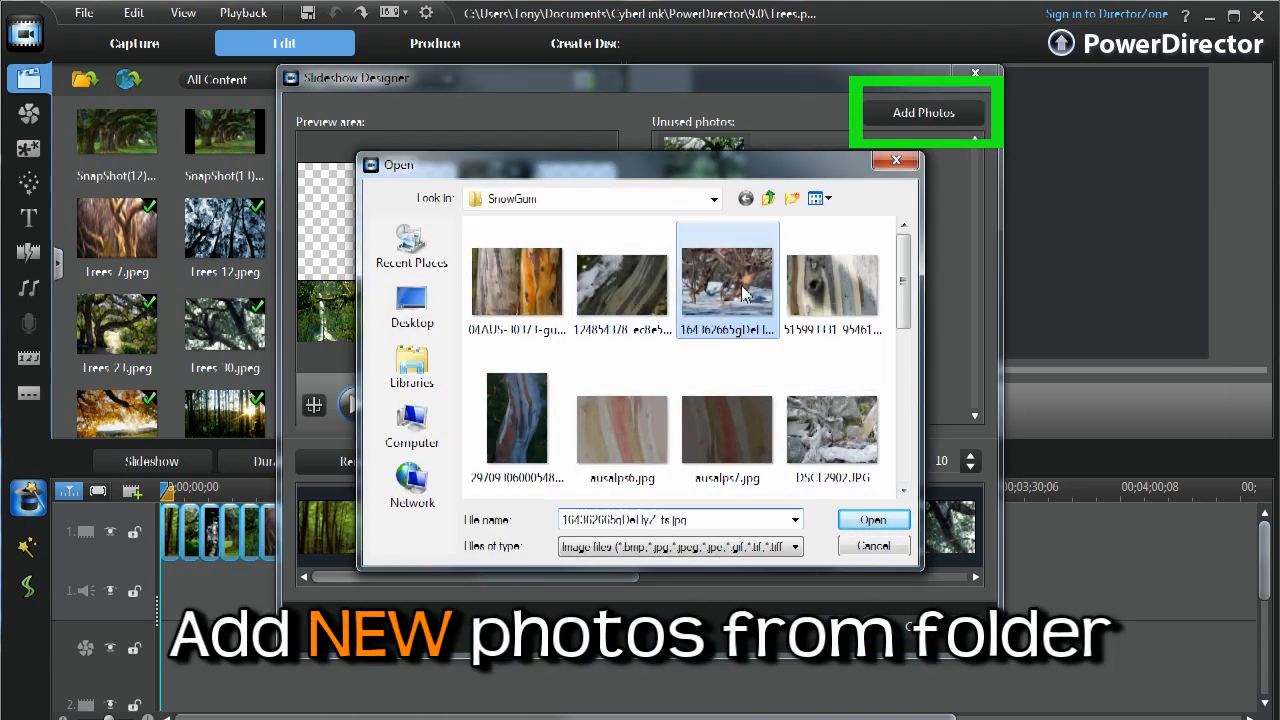
left_click(872, 520)
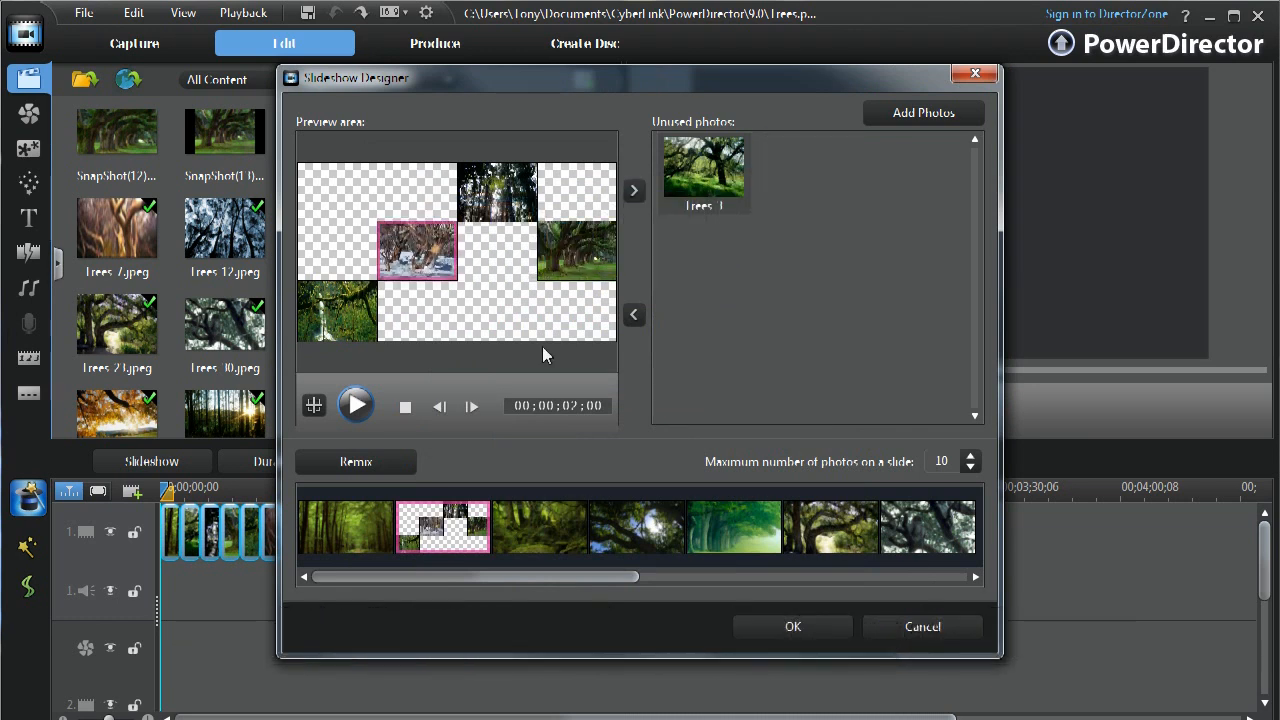
left_click(636, 528)
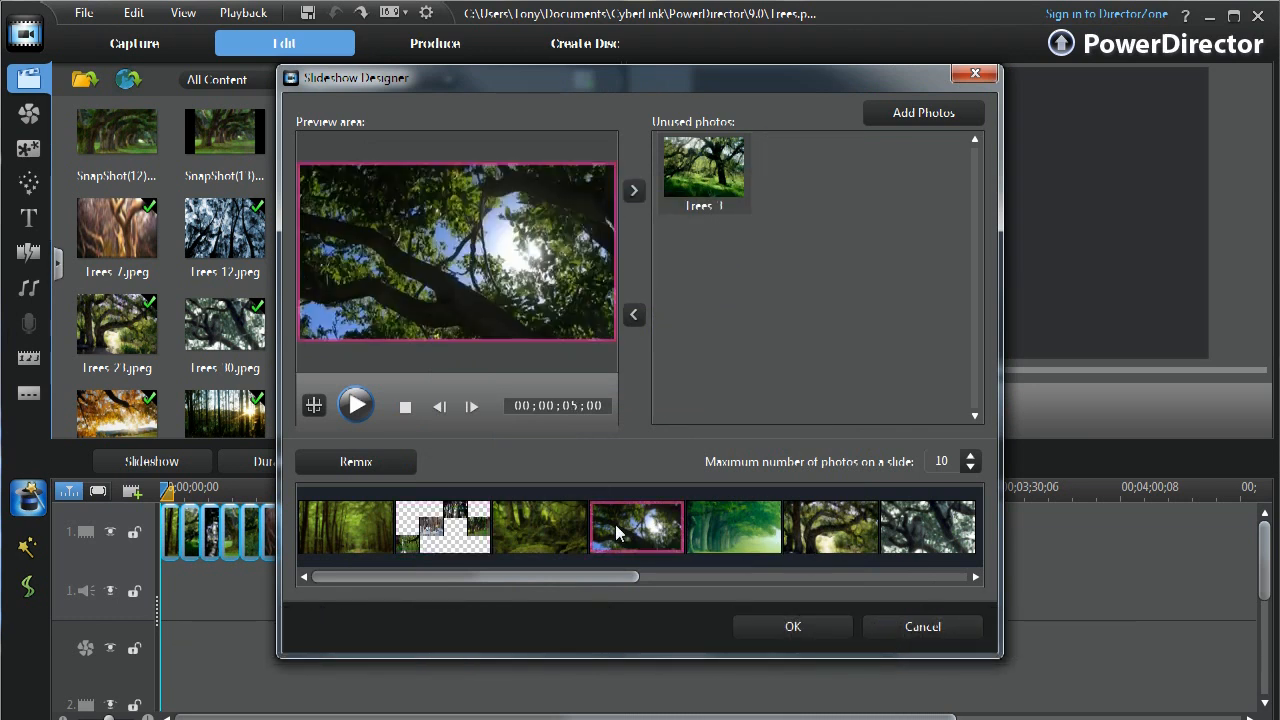
left_click(732, 528)
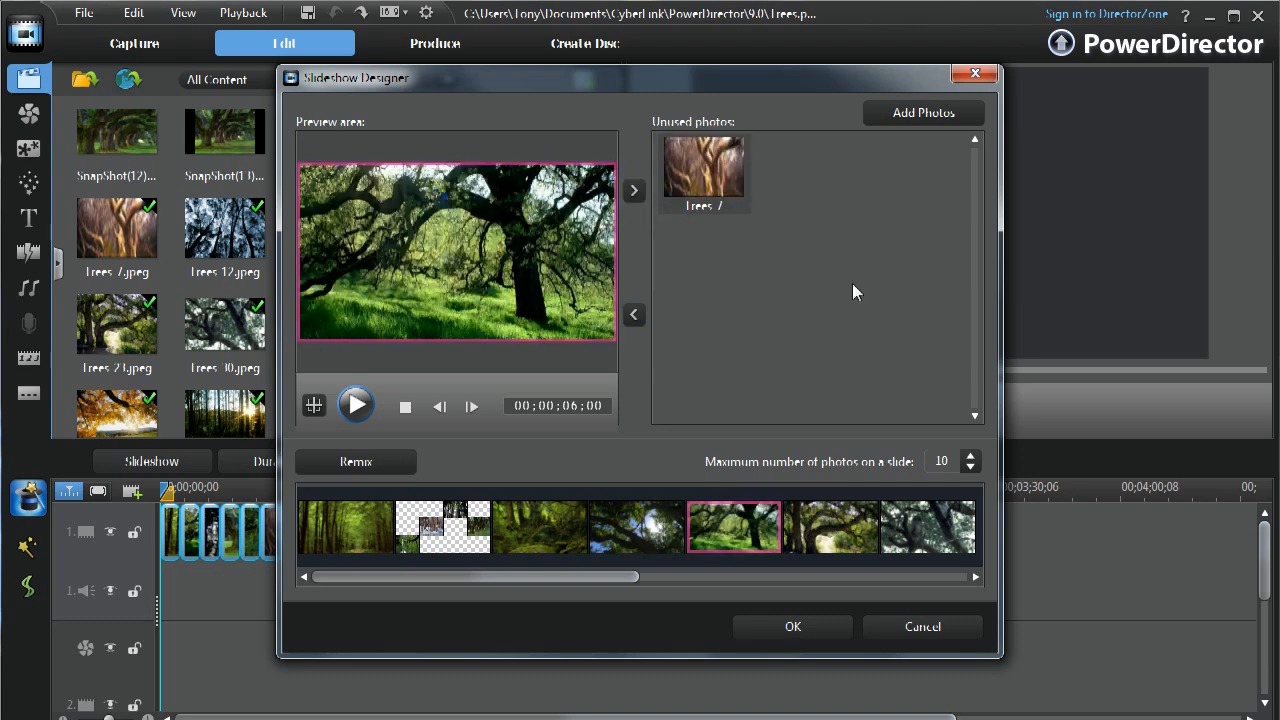
Lower the maximum photos per slide and remix the slide arrangement, then preview slides
left_click(968, 456)
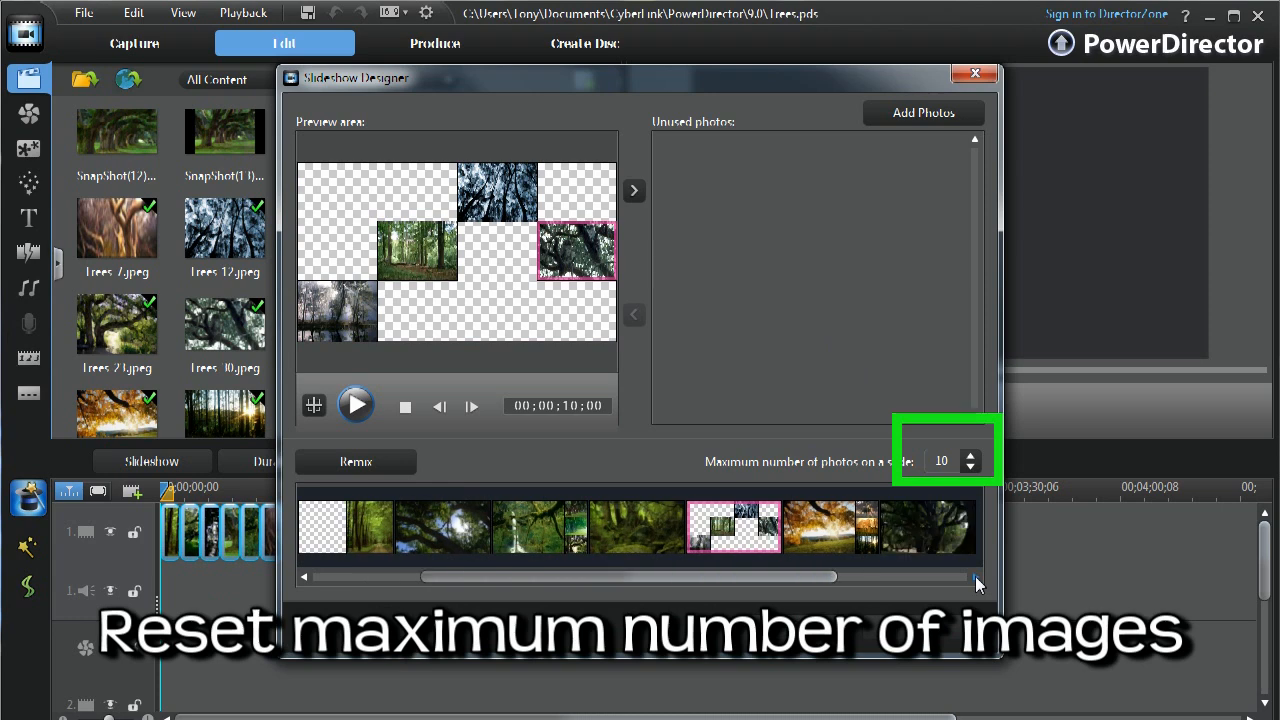
left_click(968, 468)
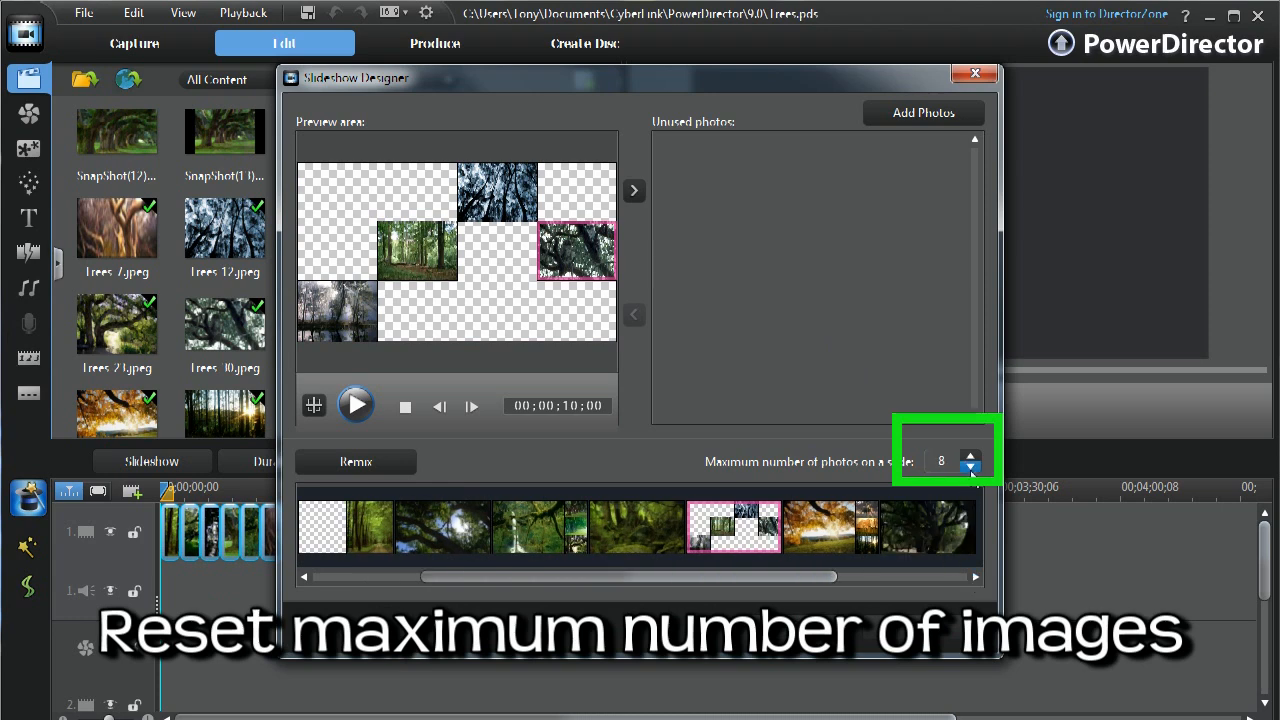
left_click(968, 468)
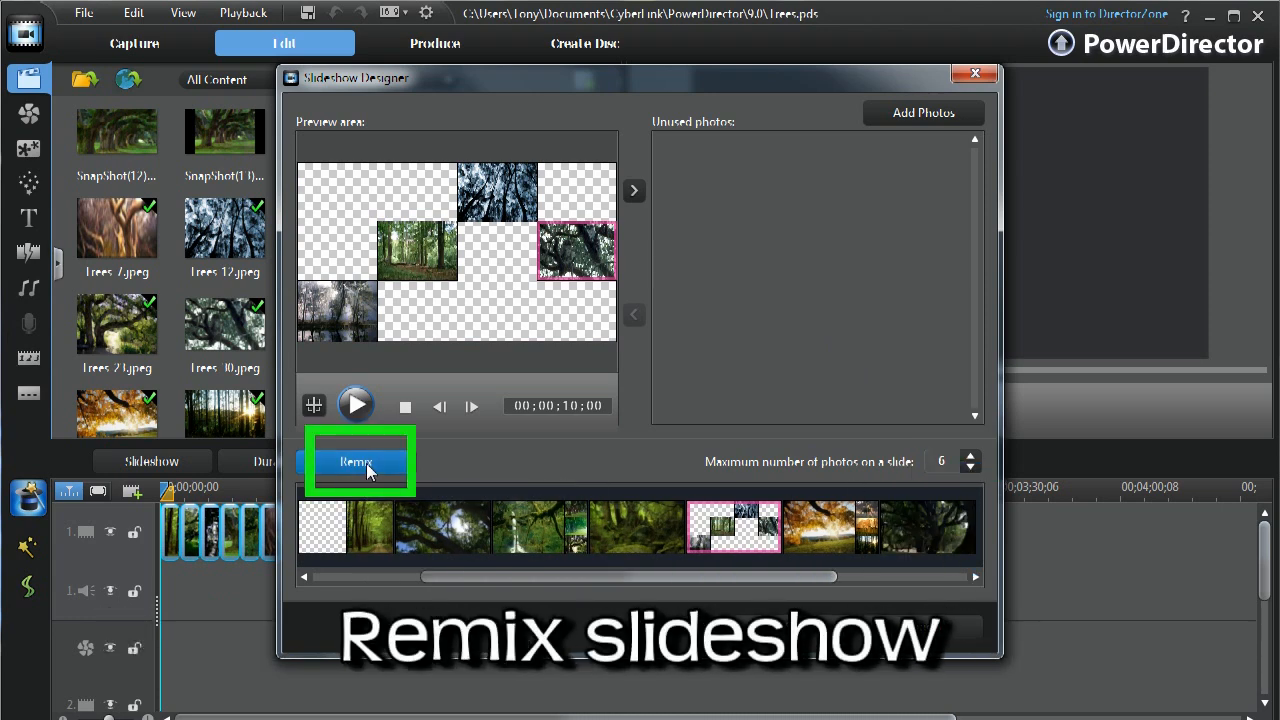
left_click(356, 460)
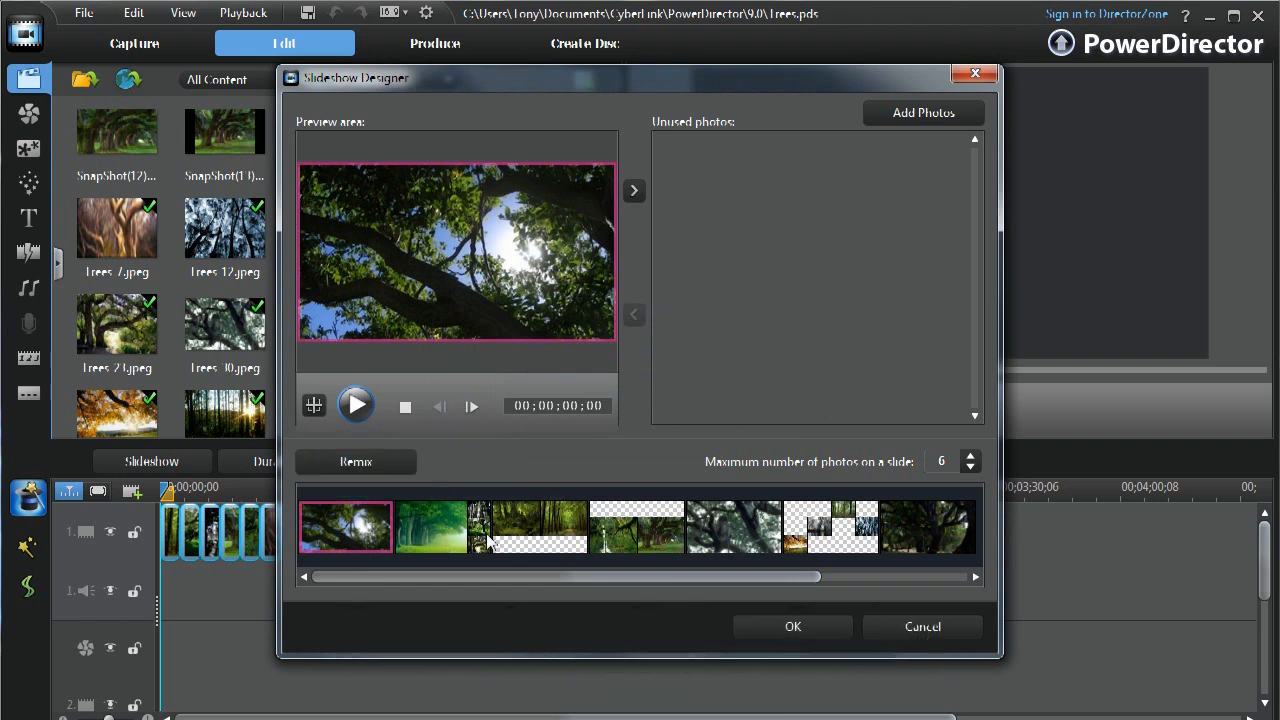
left_click(440, 528)
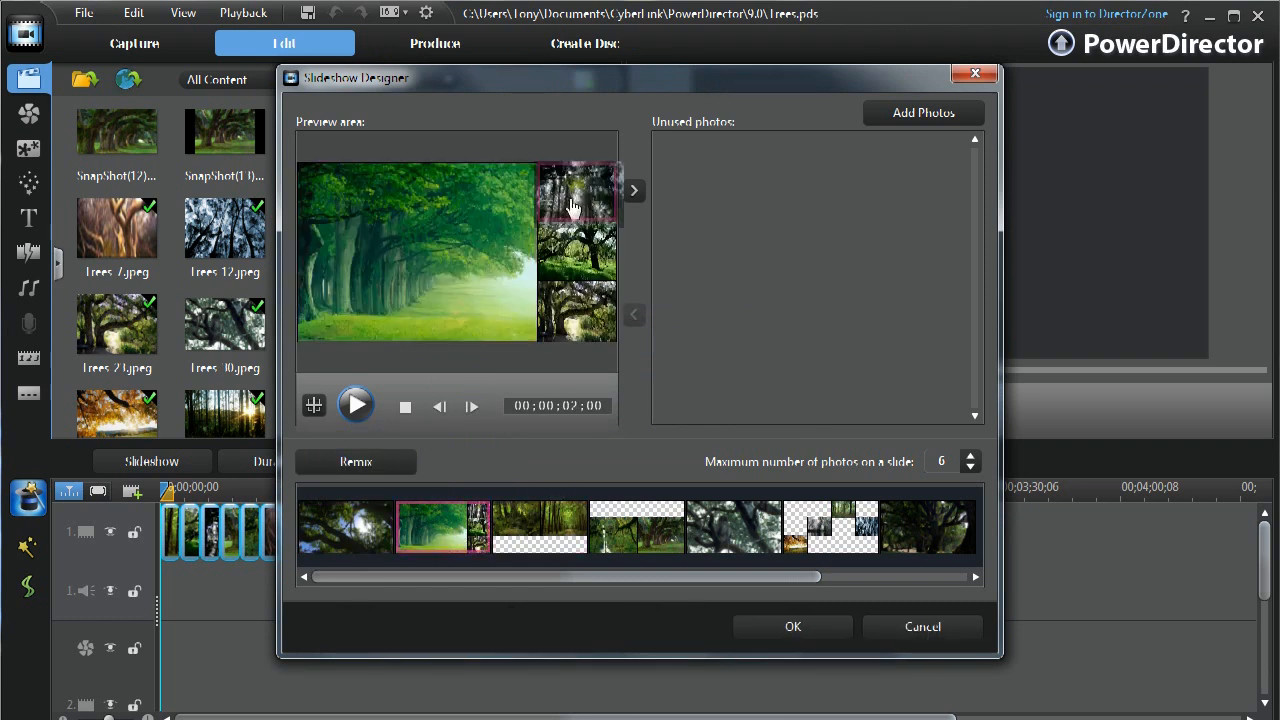
left_click(636, 528)
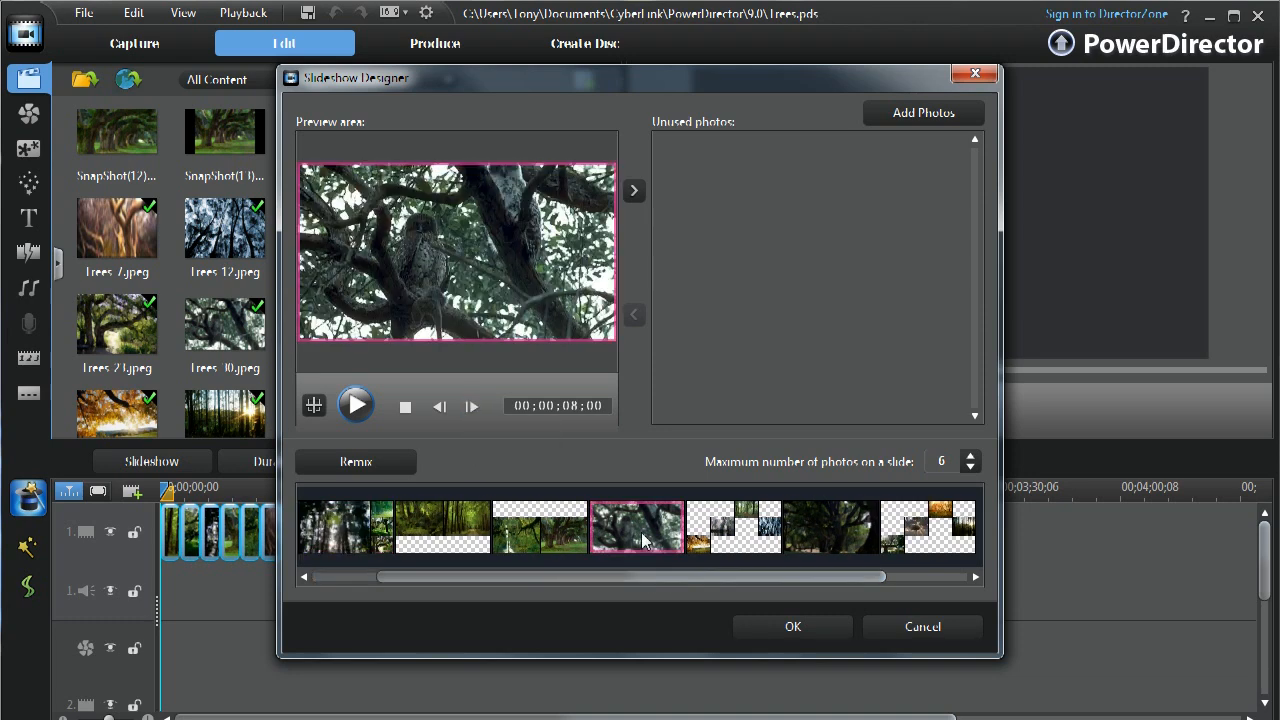
Reset the focus area of the tree-branches slide to default
left_click(312, 404)
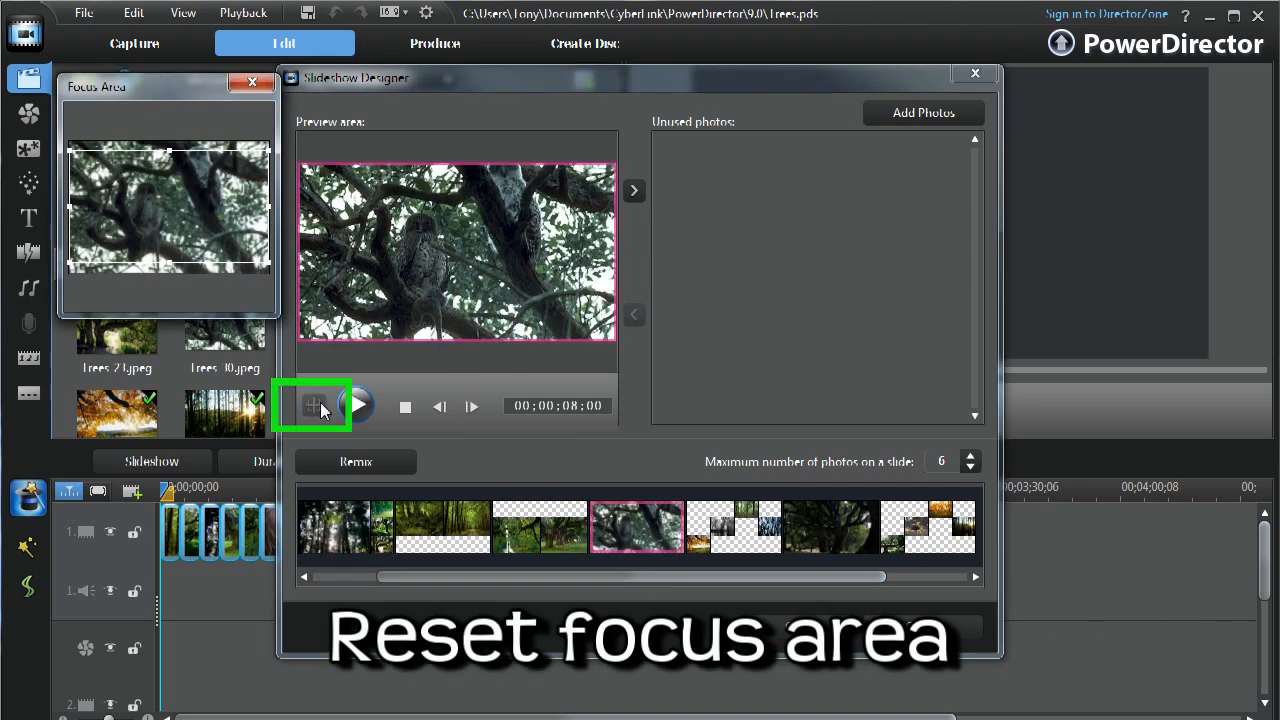
left_click(312, 404)
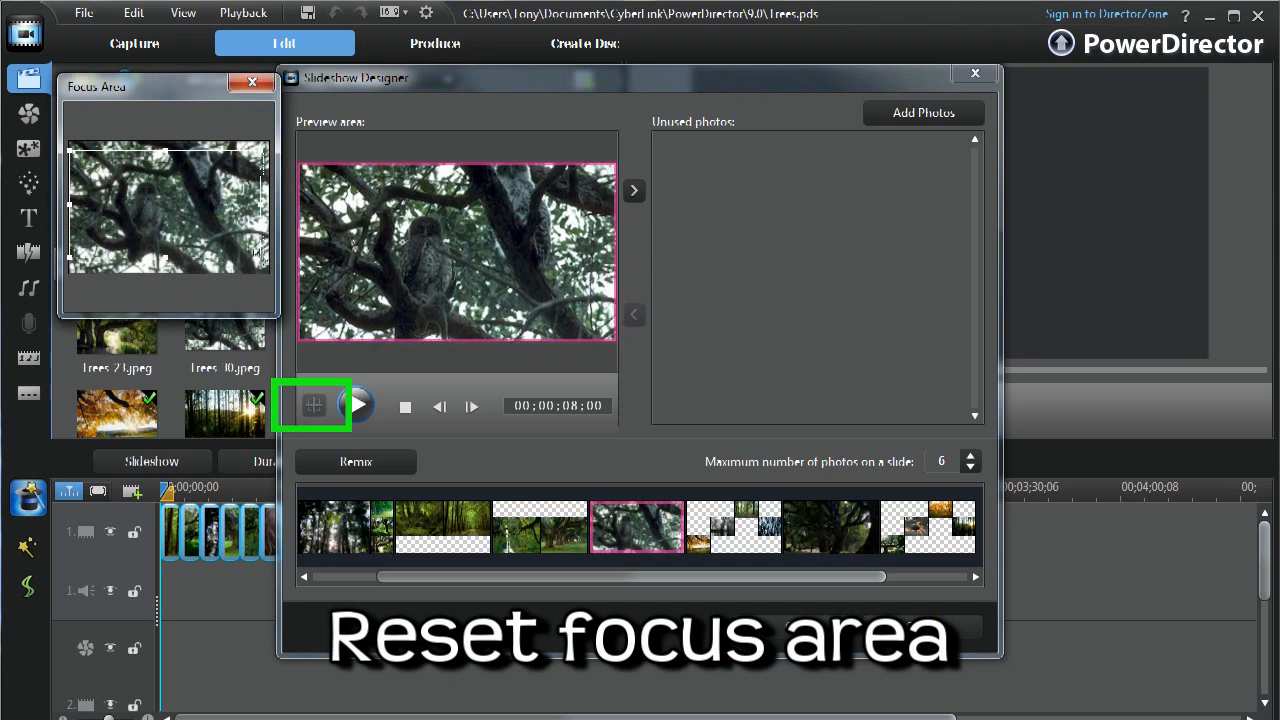
left_click(314, 404)
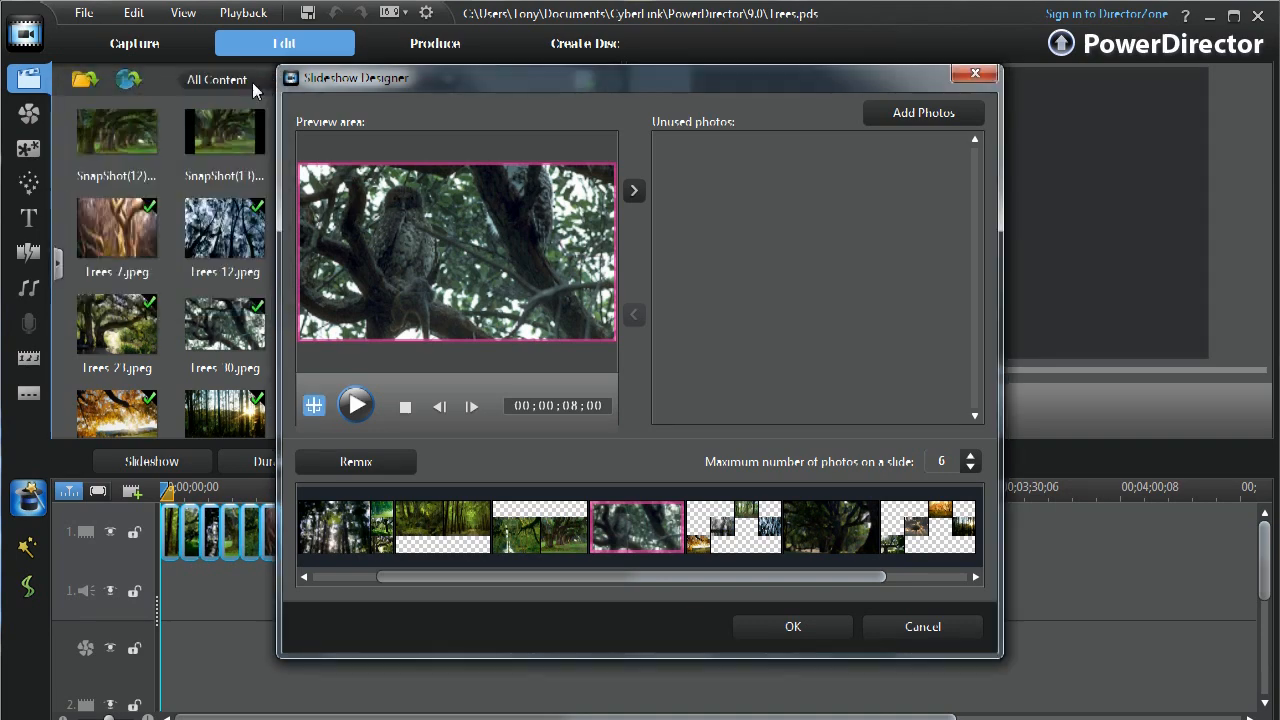
Confirm the design, then choose the 3D style and enter its designer
left_click(792, 626)
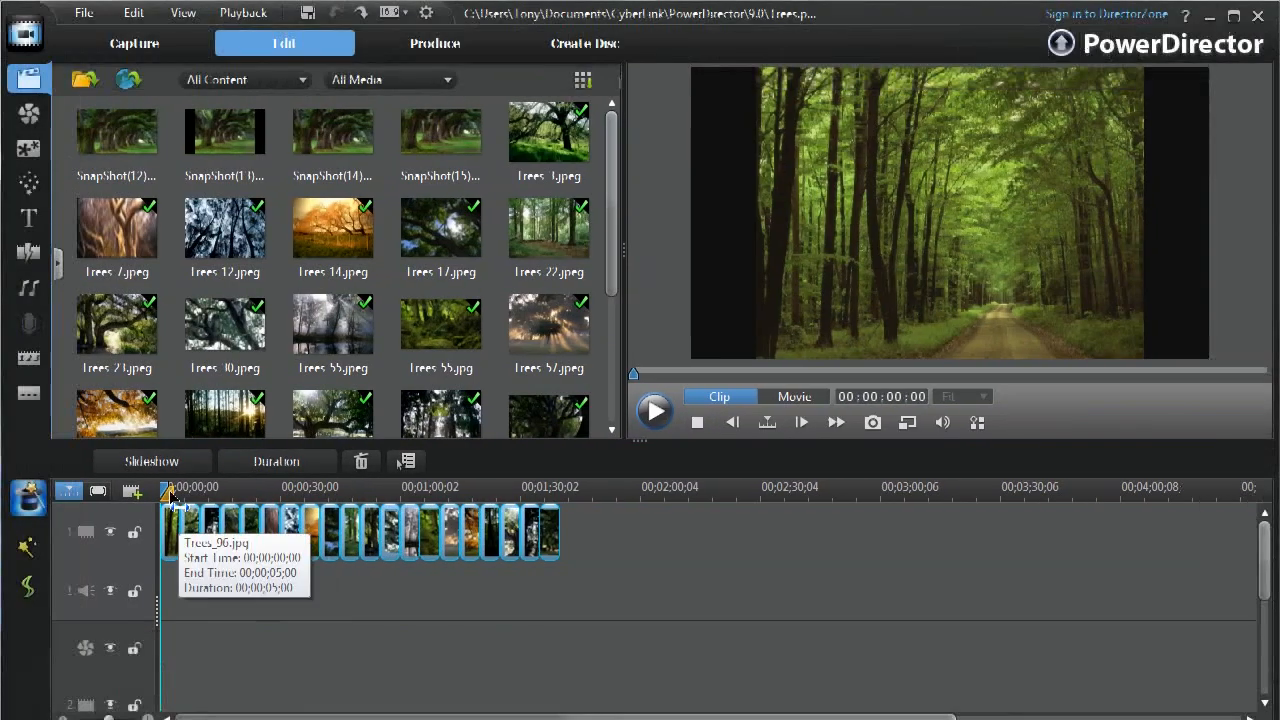
left_click(152, 460)
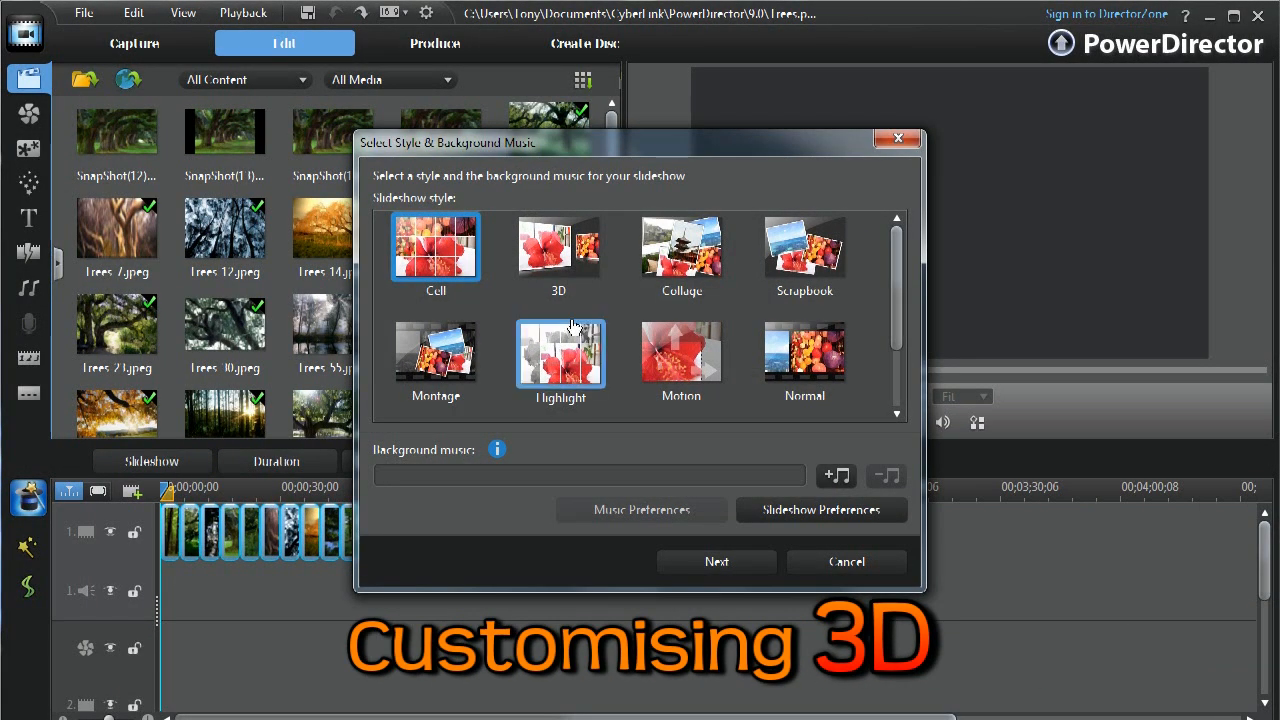
left_click(558, 248)
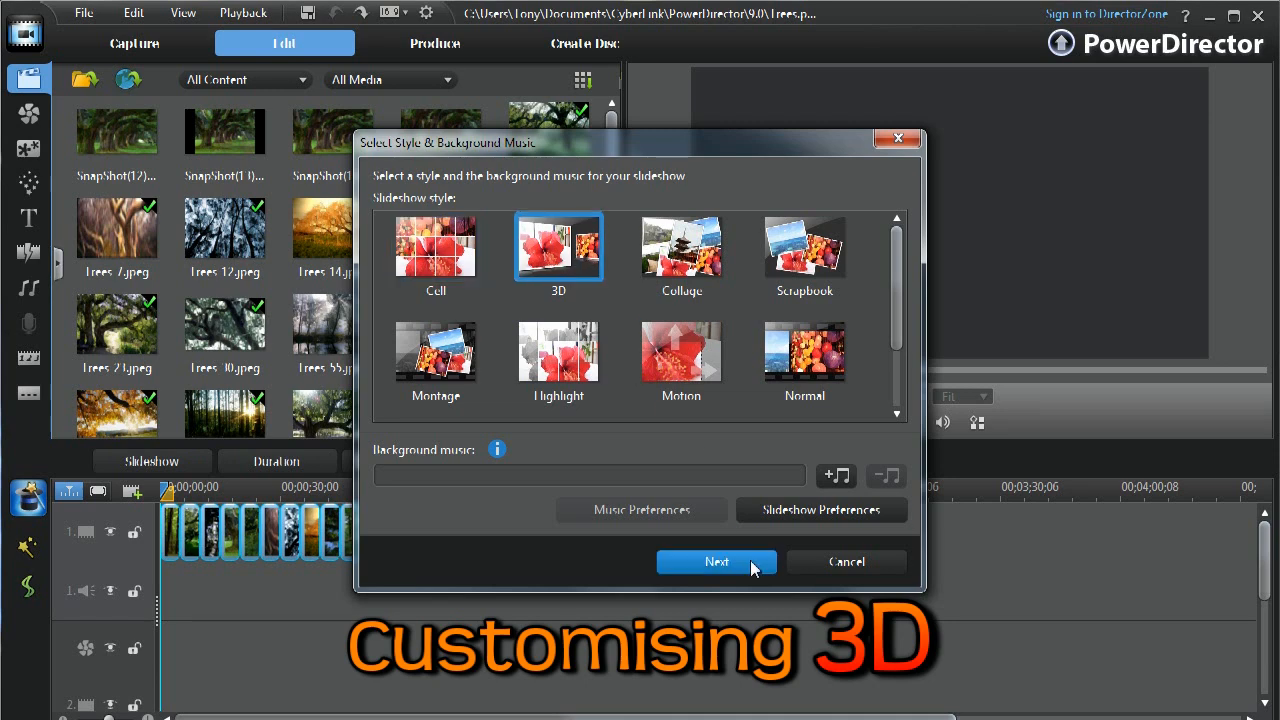
left_click(716, 560)
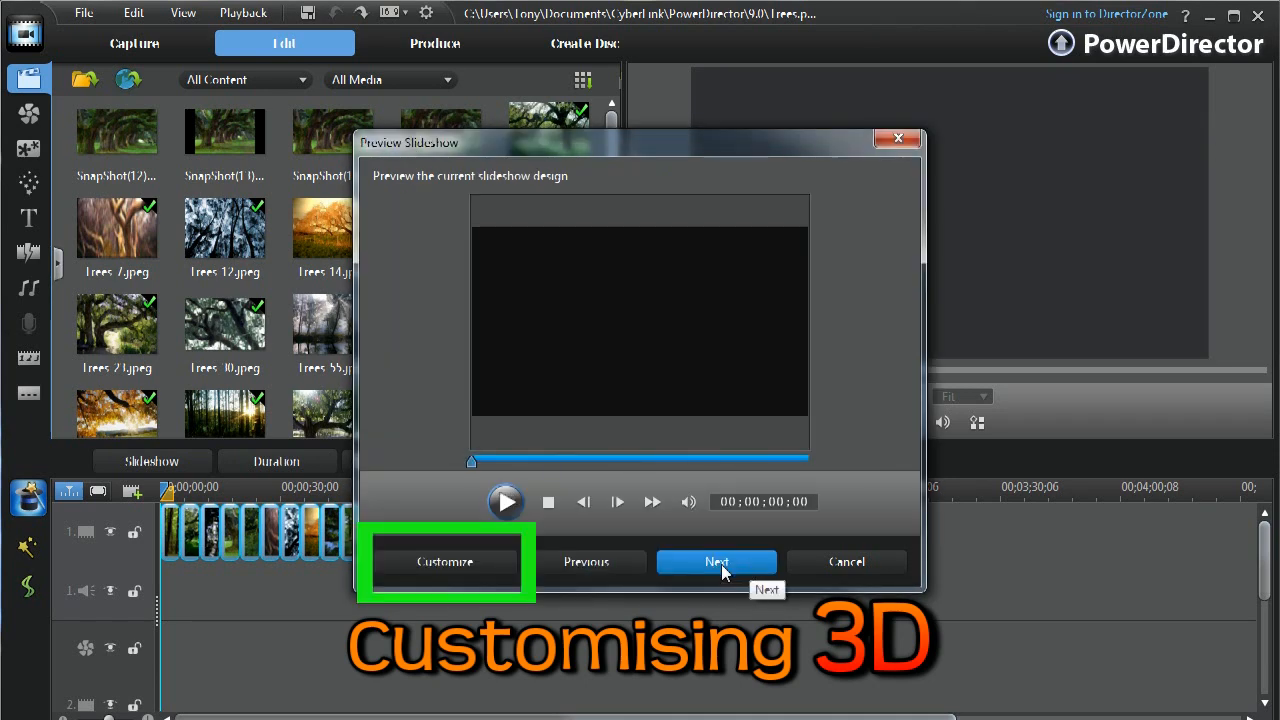
left_click(444, 560)
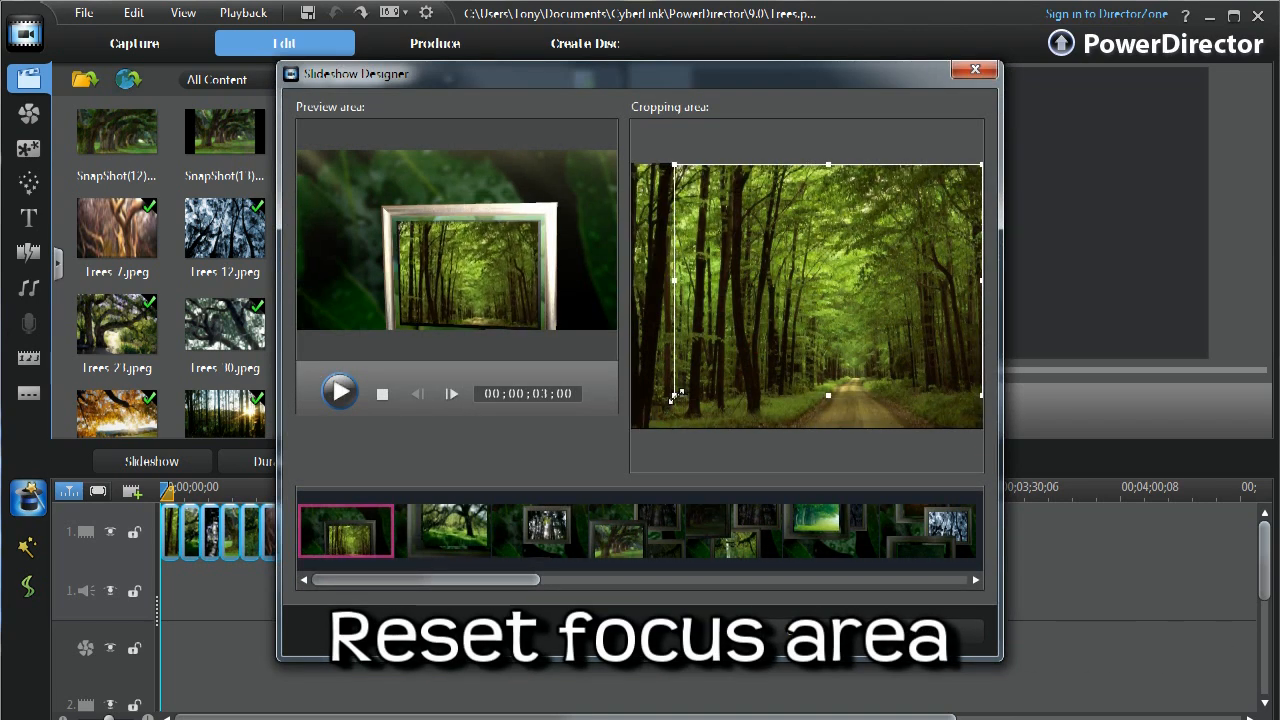
Review the cropping of the second, waterfall and tree-avenue slides, then leave the 3D designer
left_click(444, 530)
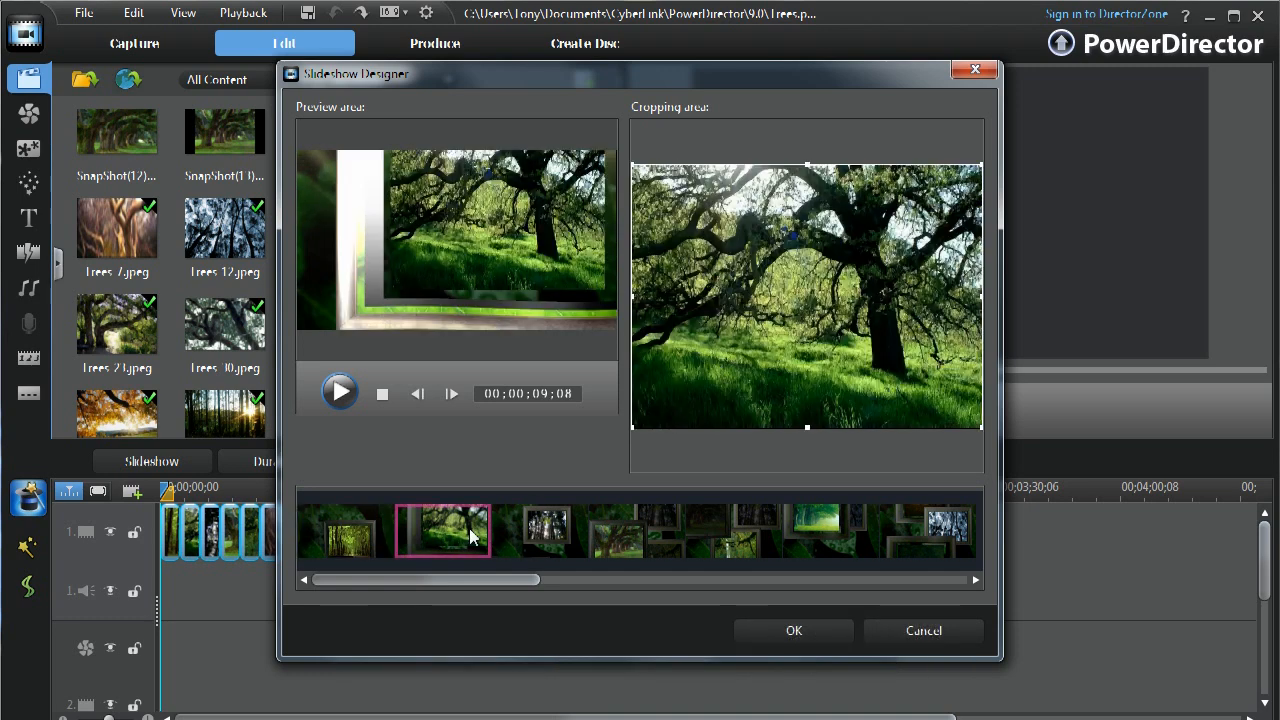
left_click(732, 530)
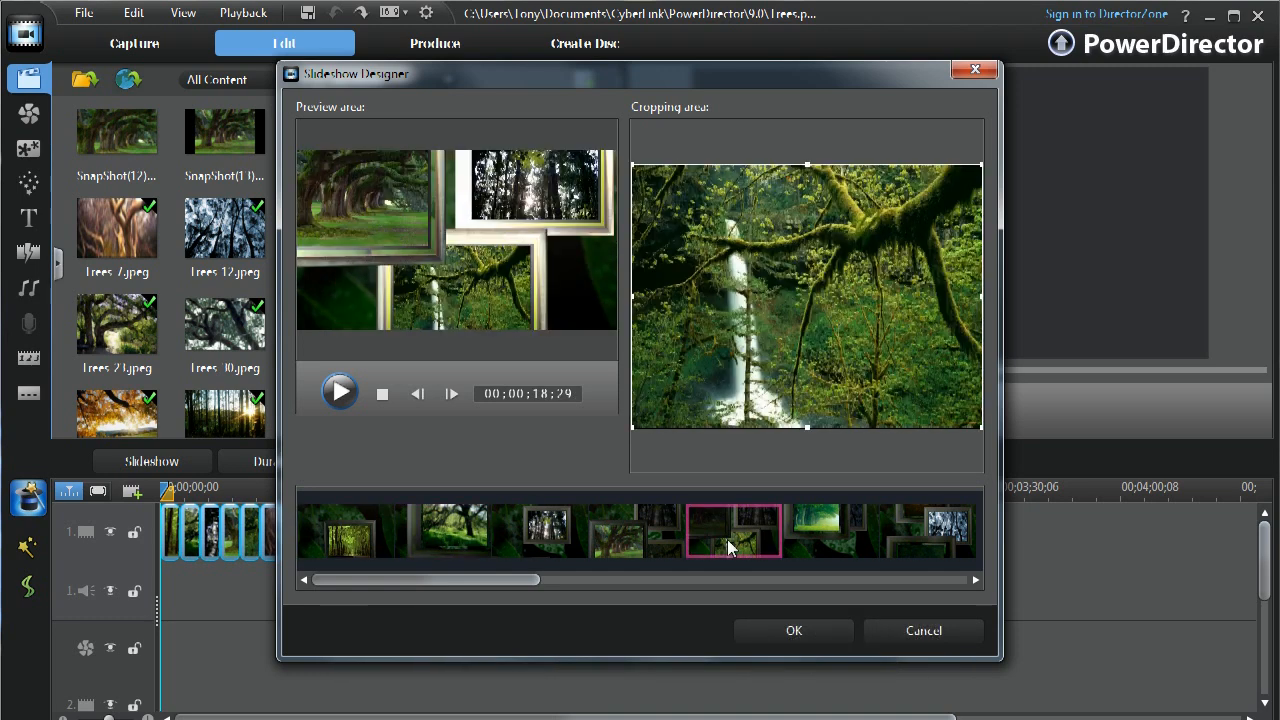
mouse_move(640, 440)
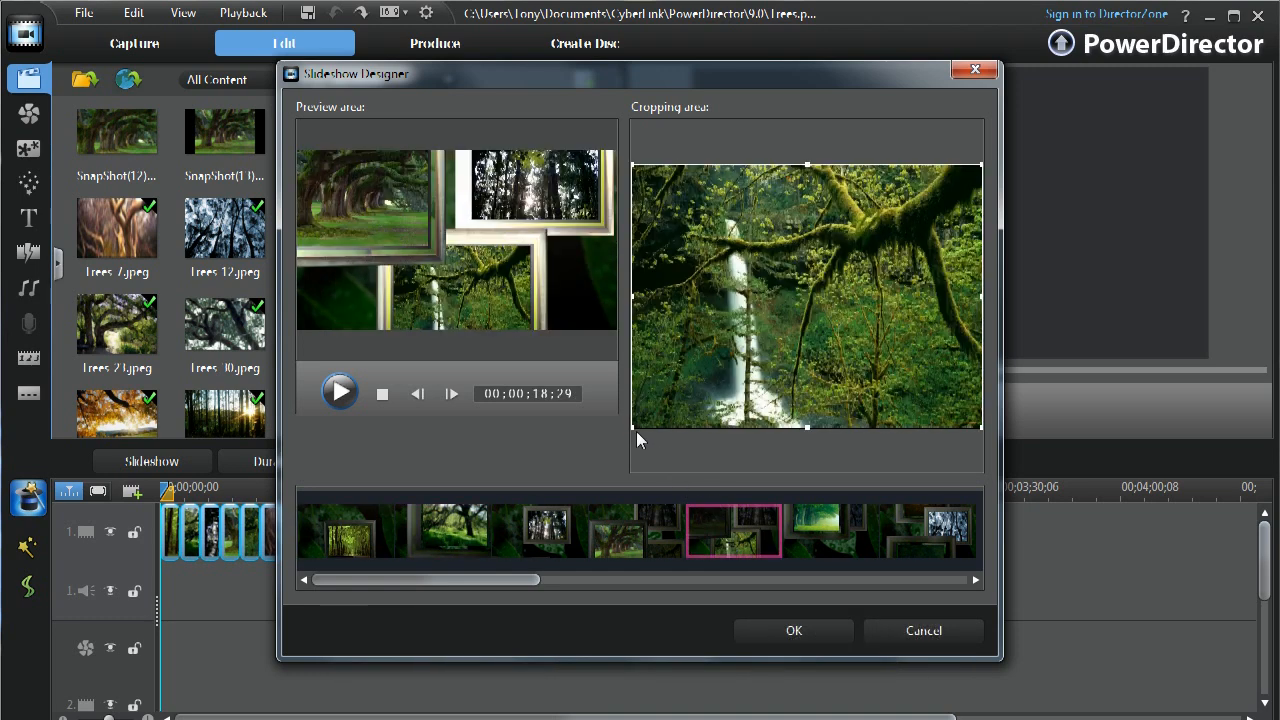
left_click(830, 530)
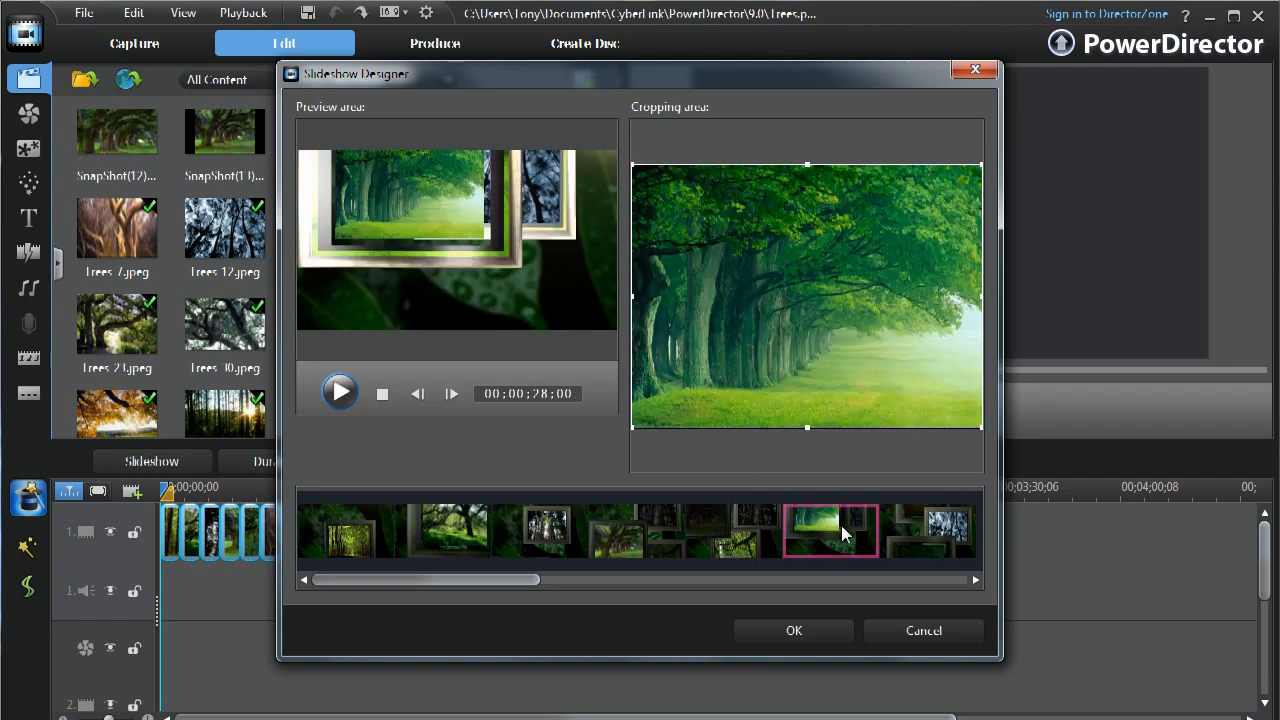
left_click(792, 630)
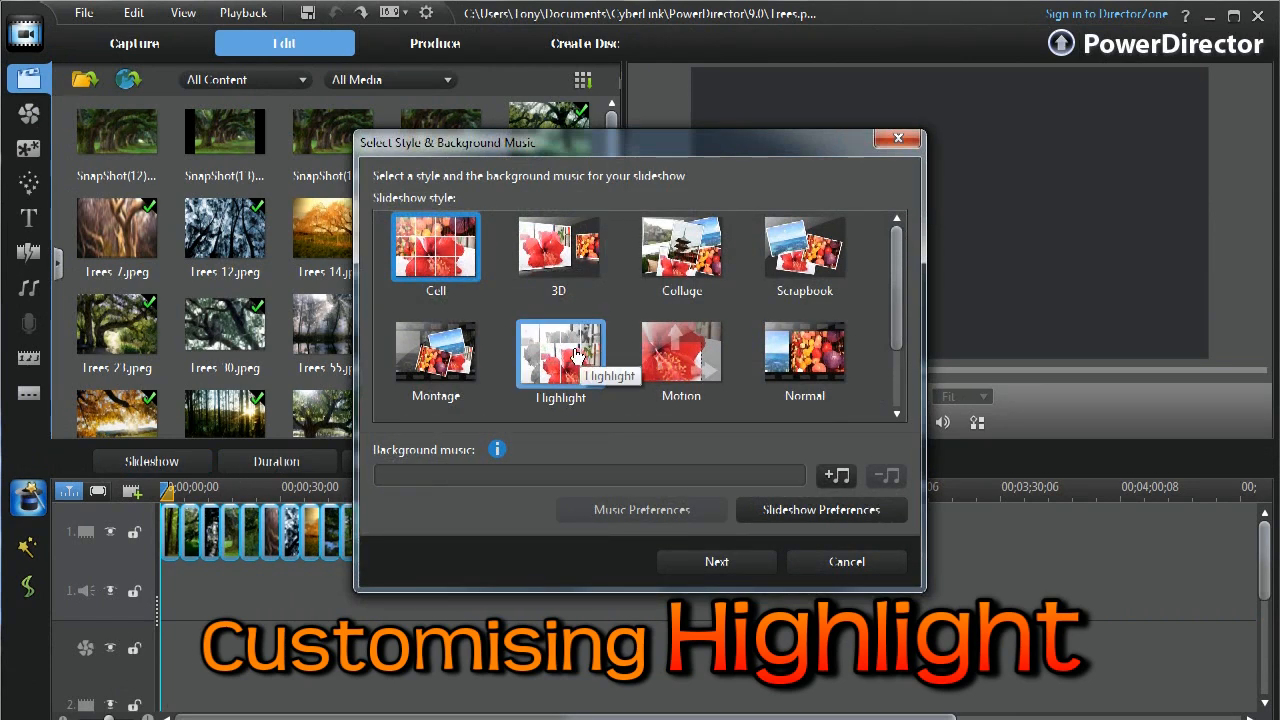
Choose the Highlight style, preview it, and lower the foreground crop band on the forest-road photo
left_click(716, 560)
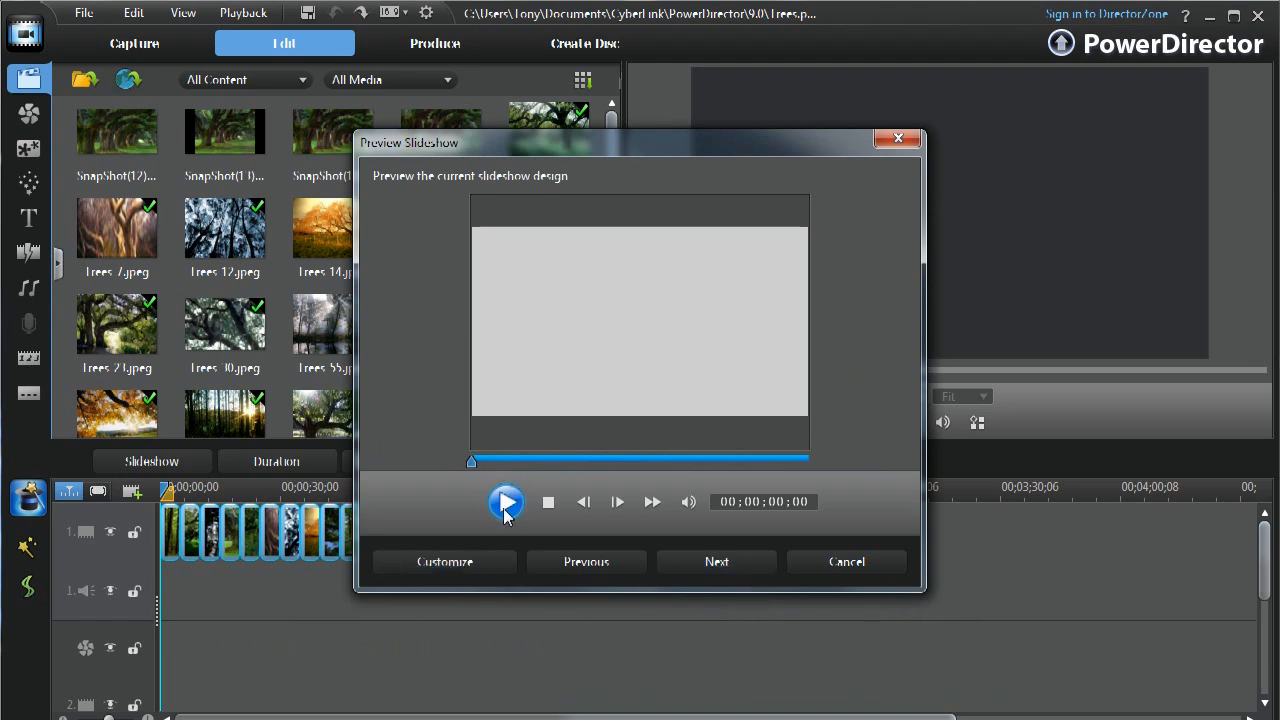
left_click(506, 502)
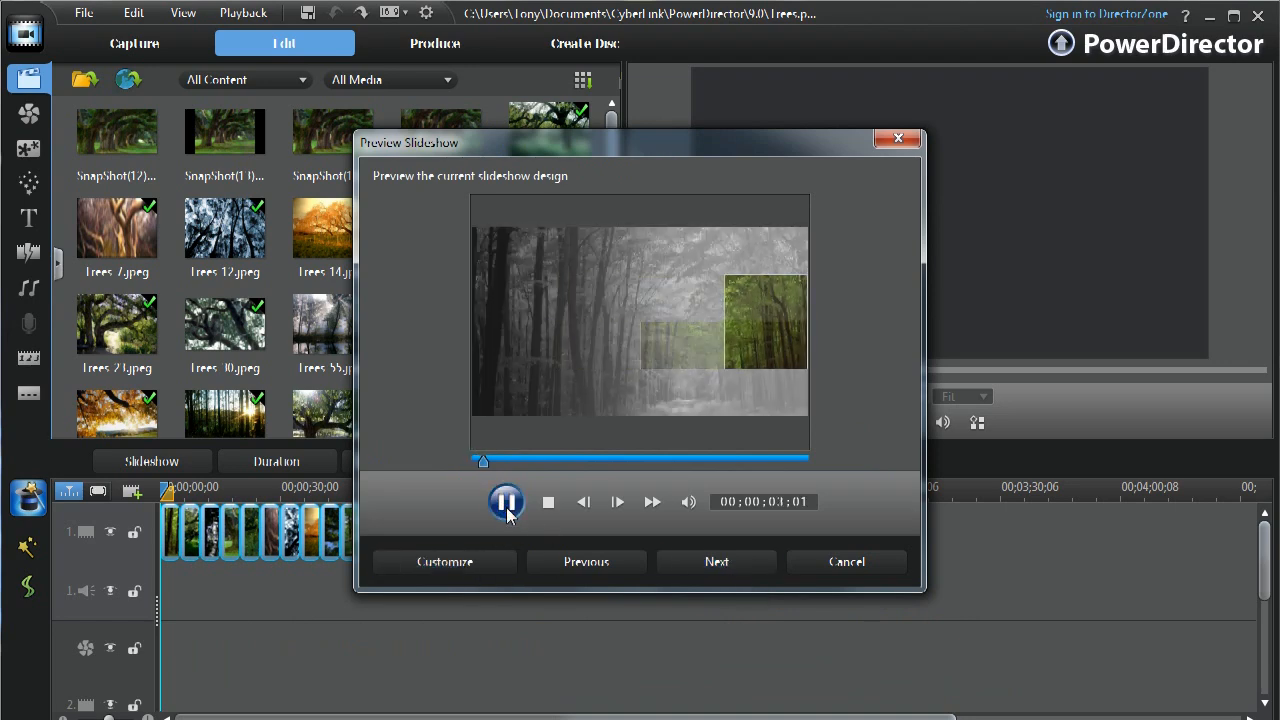
left_click(506, 502)
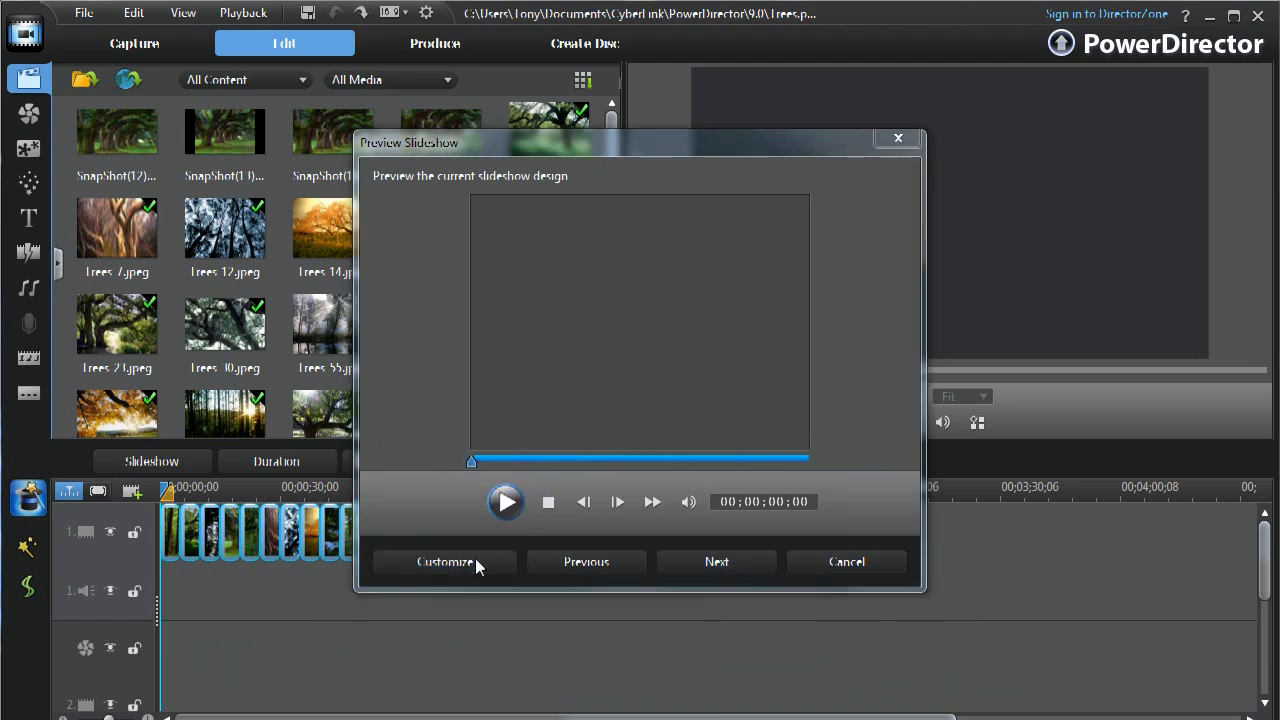
left_click(444, 560)
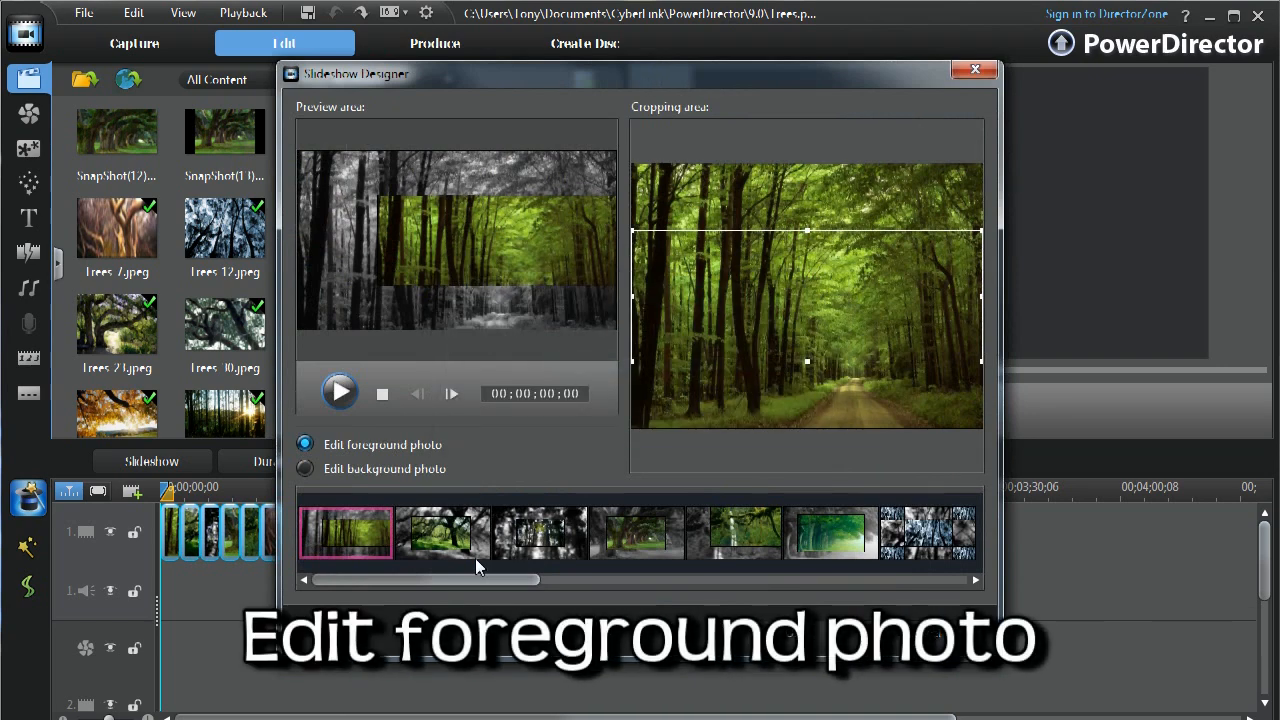
mouse_move(360, 452)
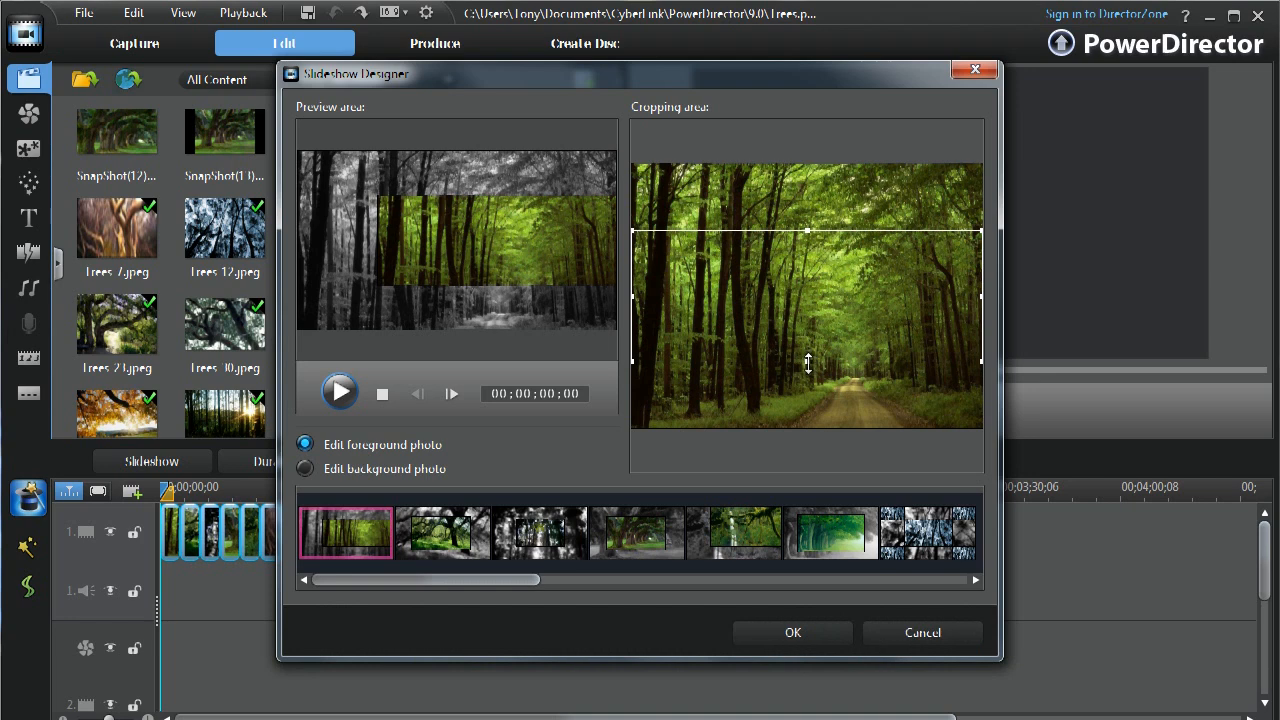
left_click_drag(808, 230, 808, 304)
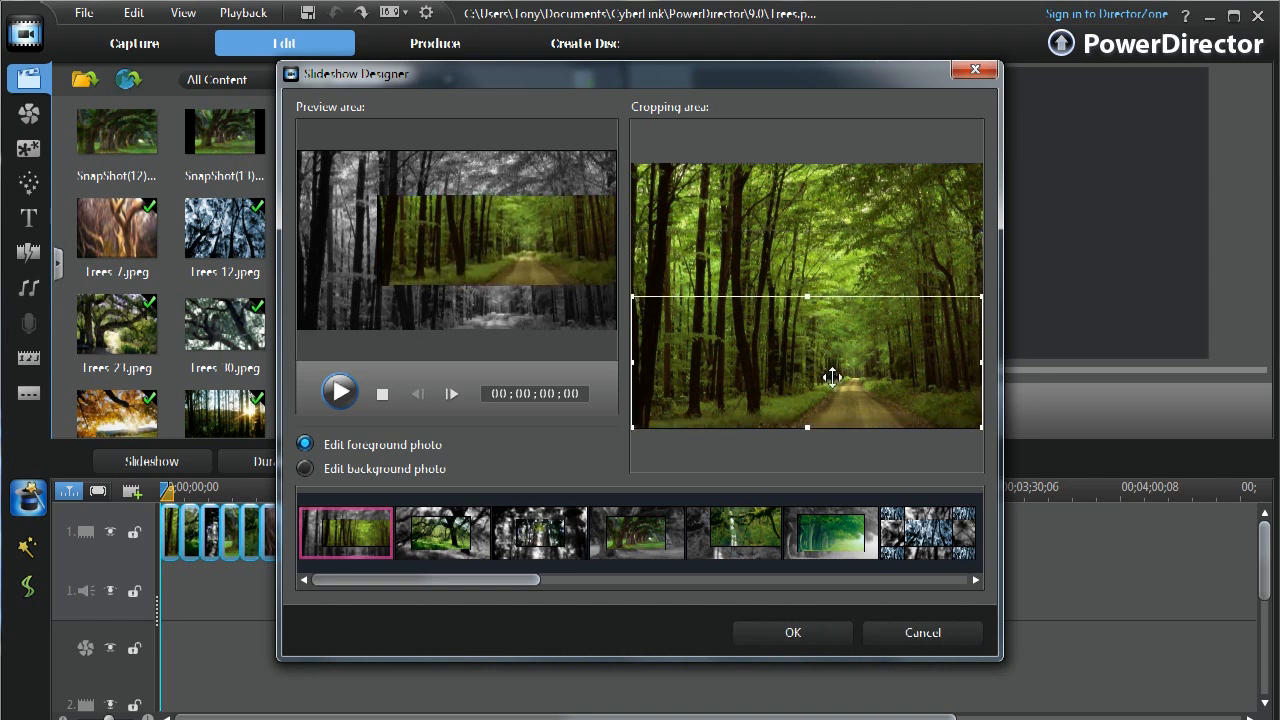
Switch the oak-tree slide to background-photo editing, pick the tall-forest slide, and confirm the design
left_click(444, 532)
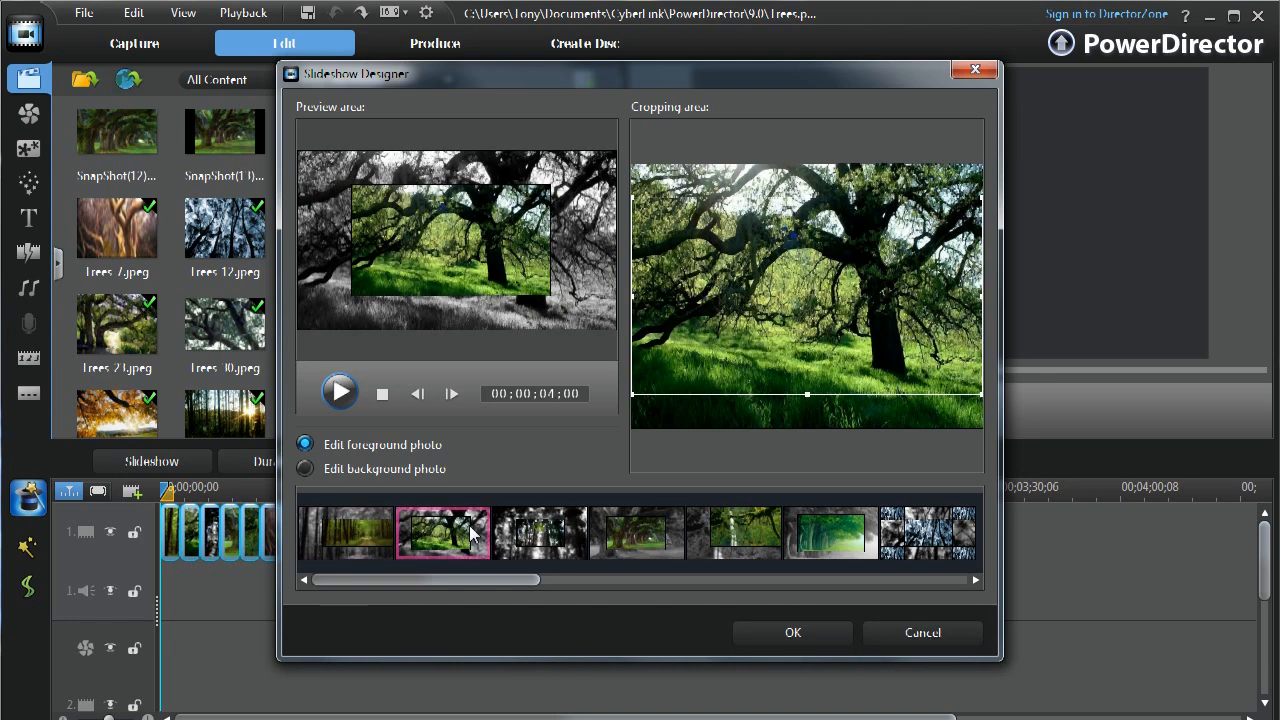
left_click(304, 468)
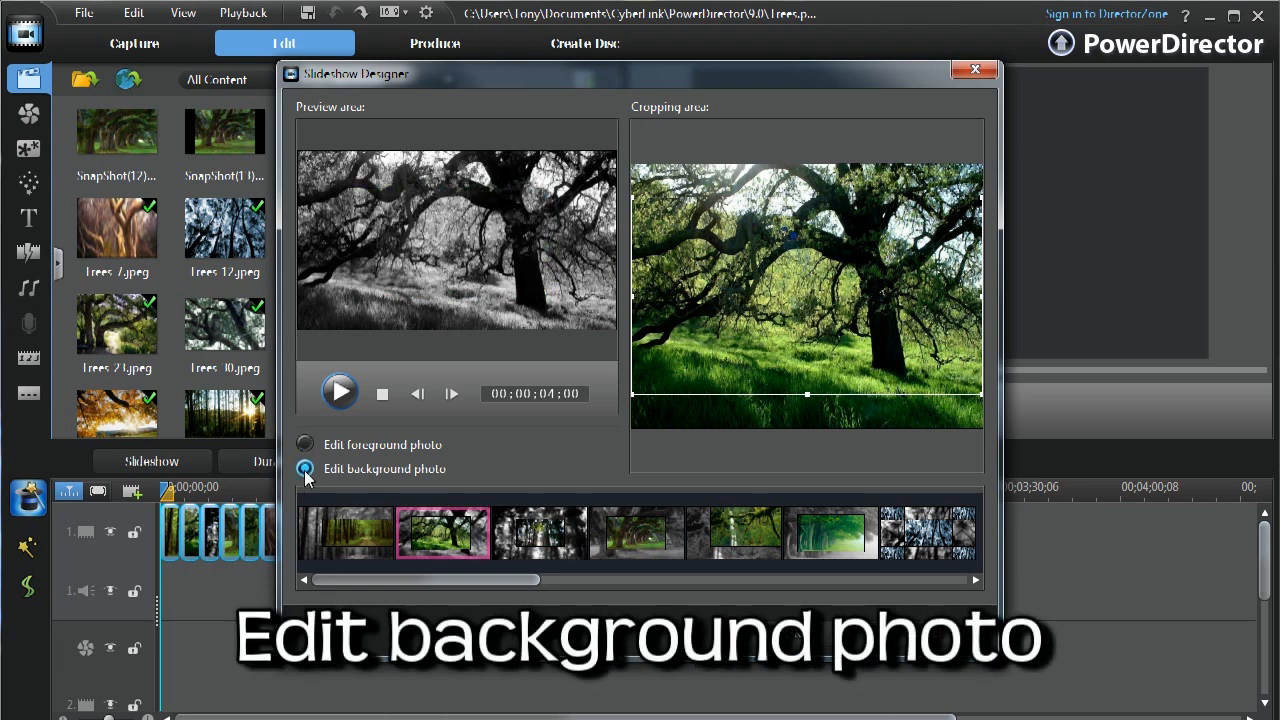
mouse_move(640, 510)
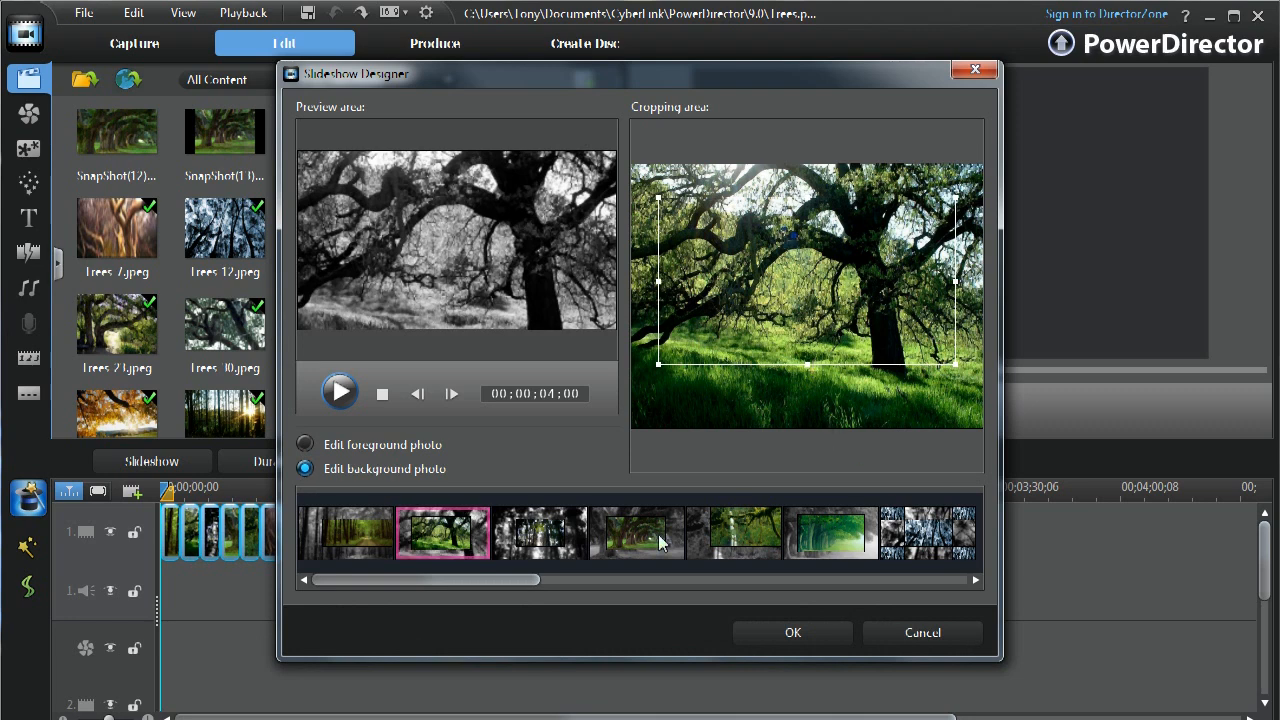
left_click(540, 532)
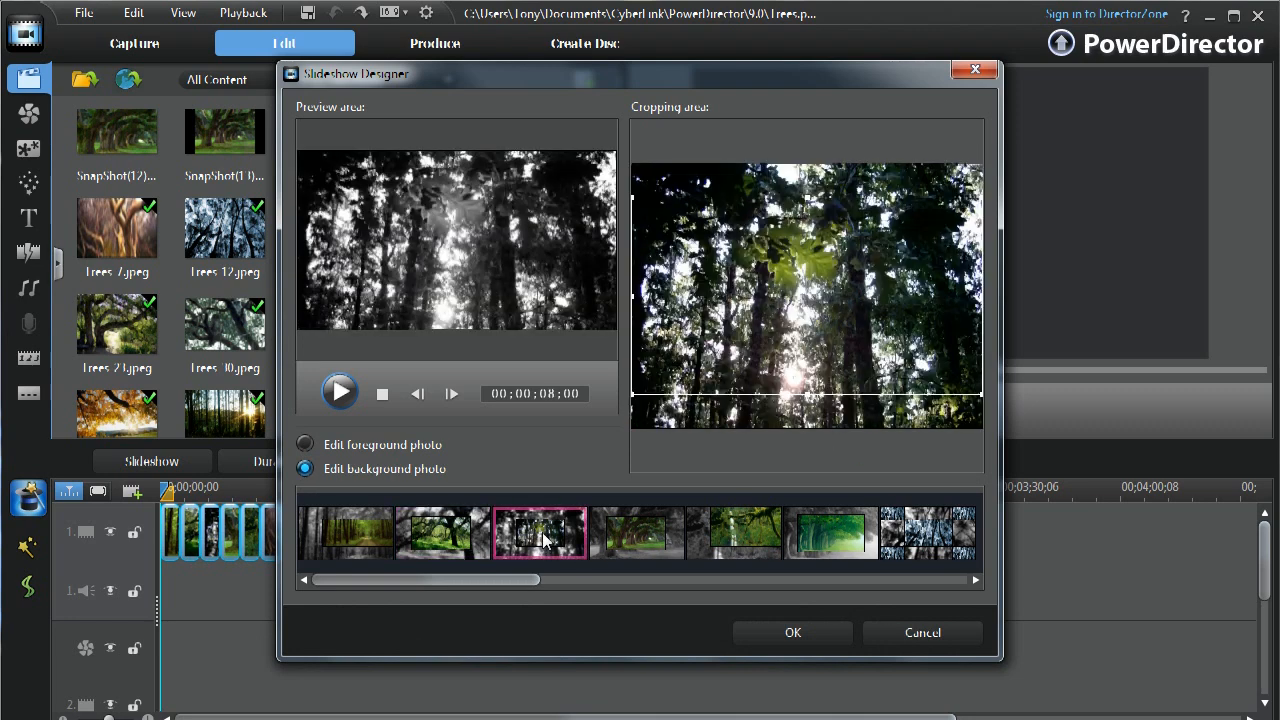
left_click(304, 444)
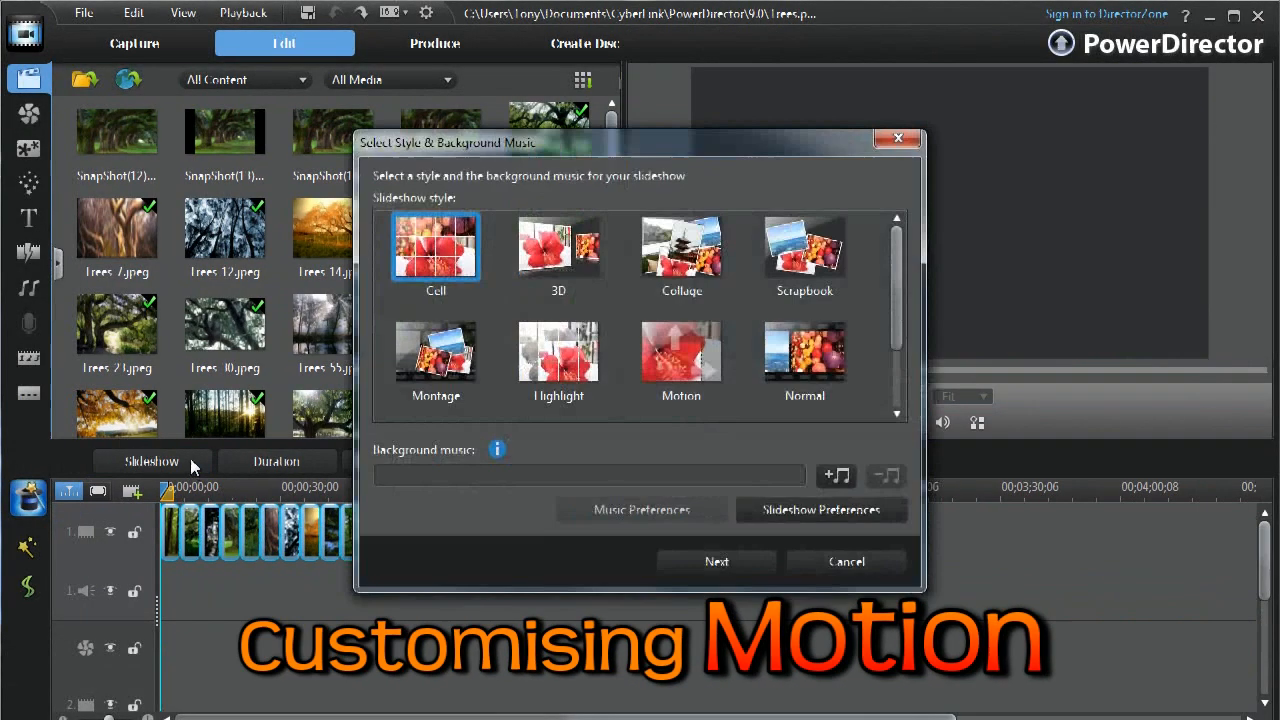
Choose the Motion style and move the forest photo's motion keypoint lower, checking it in preview
left_click(680, 352)
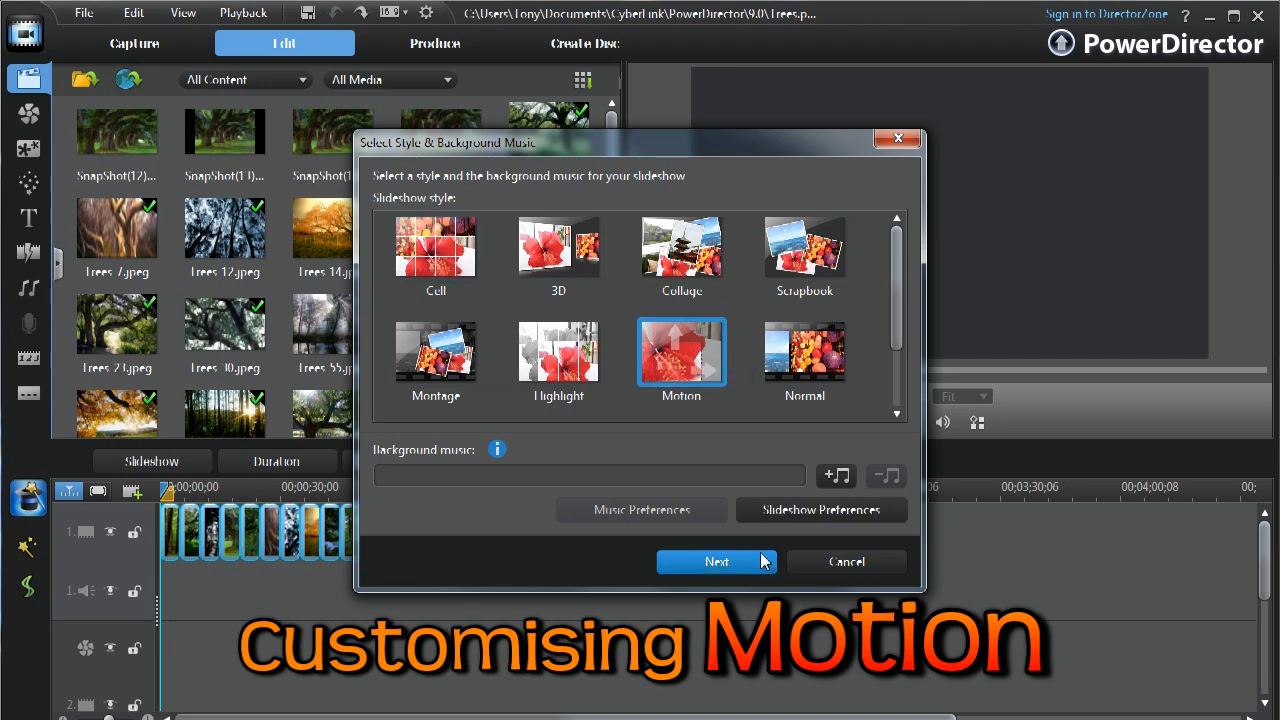
left_click(716, 560)
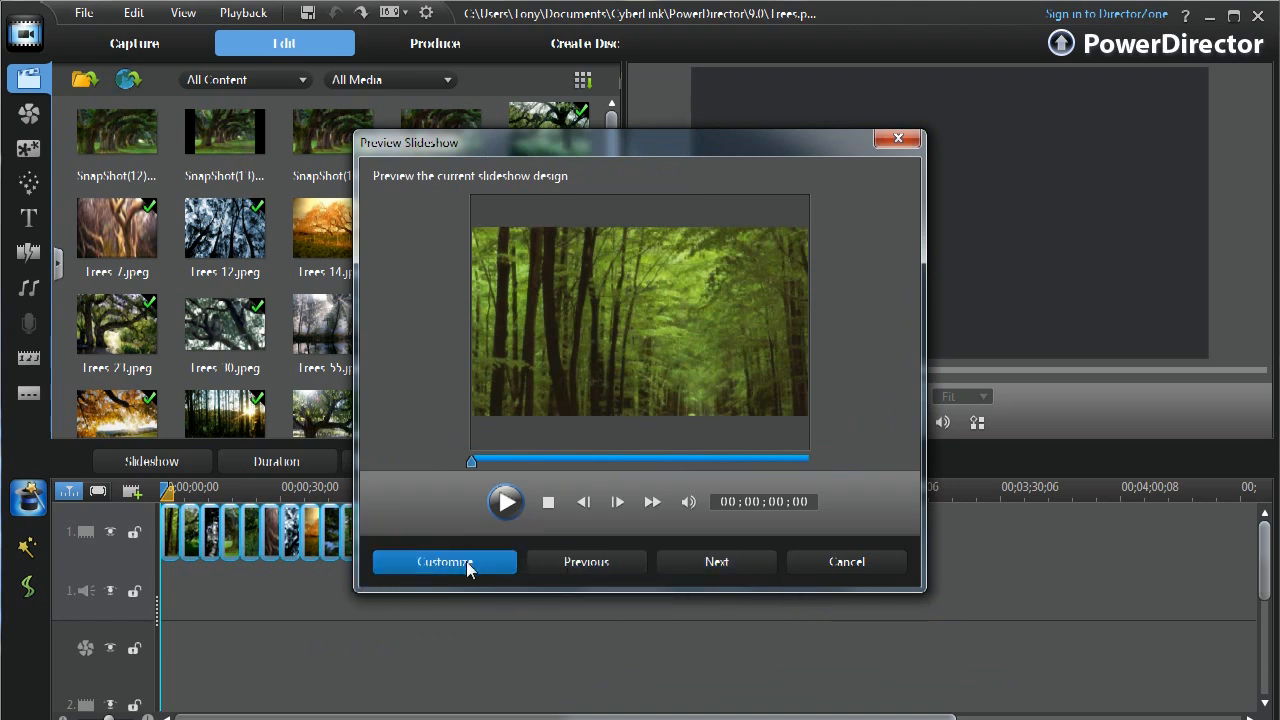
left_click(444, 560)
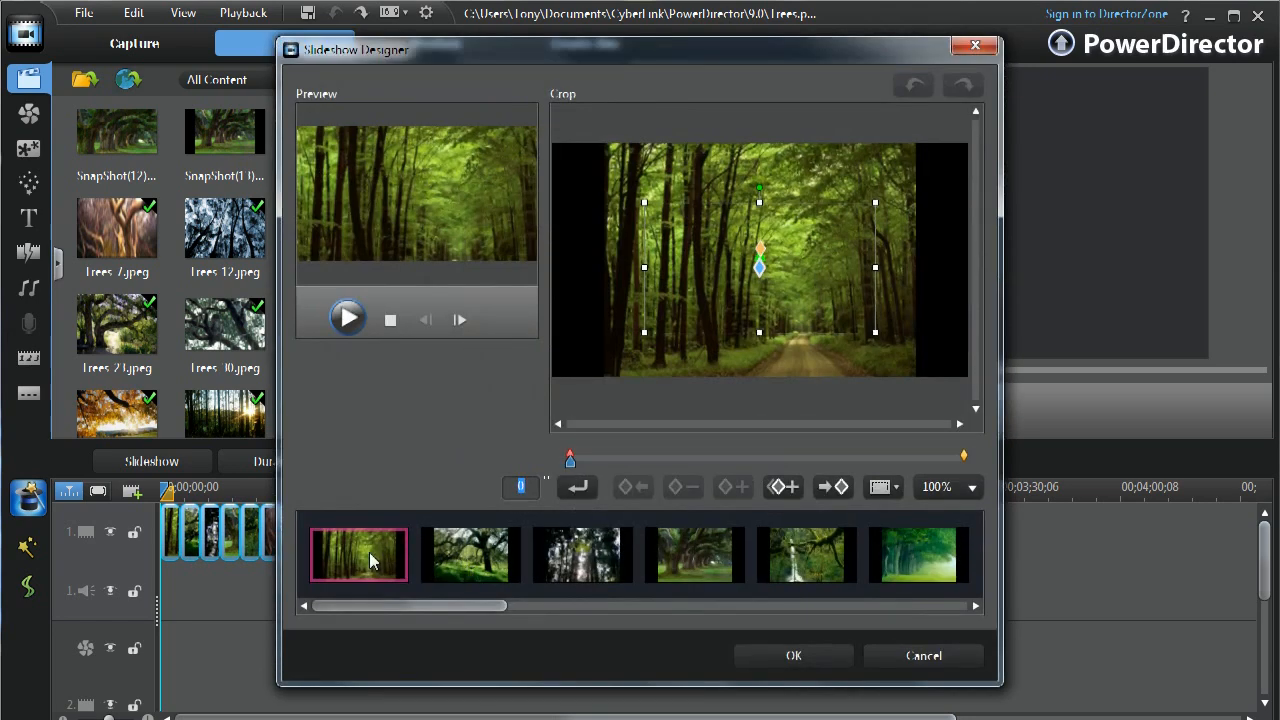
left_click(348, 318)
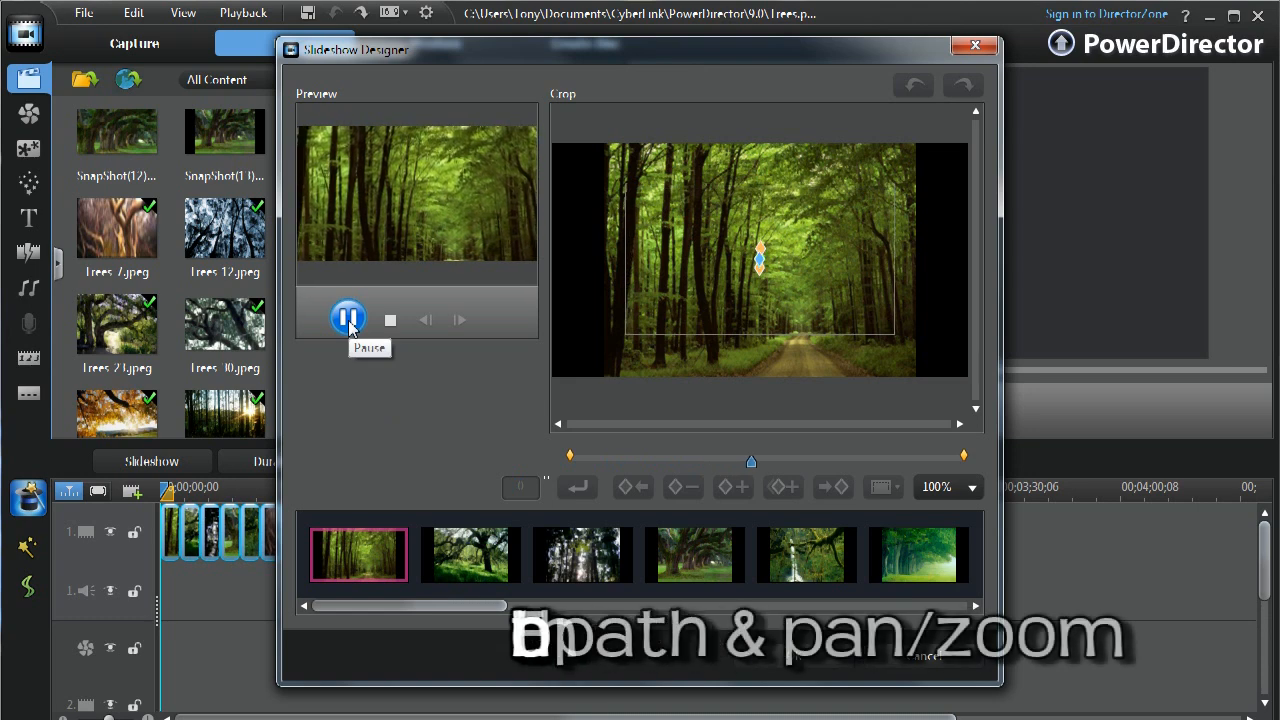
left_click(348, 318)
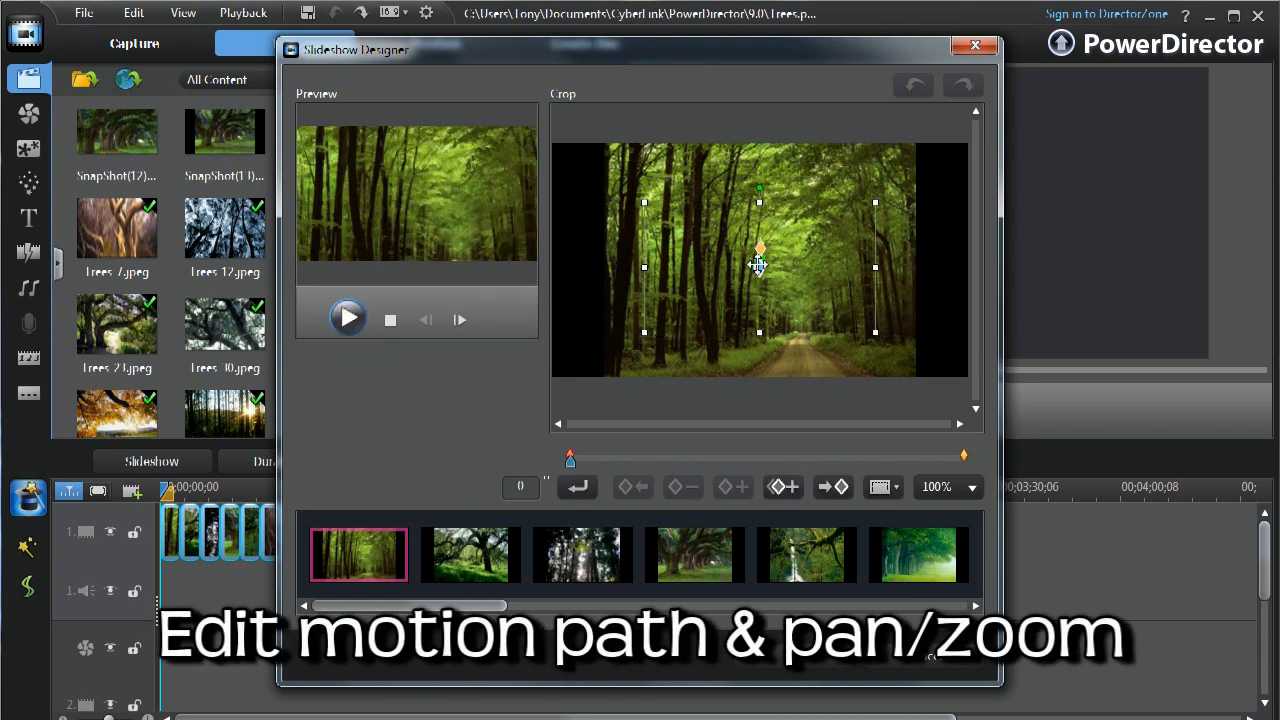
left_click_drag(760, 268, 792, 310)
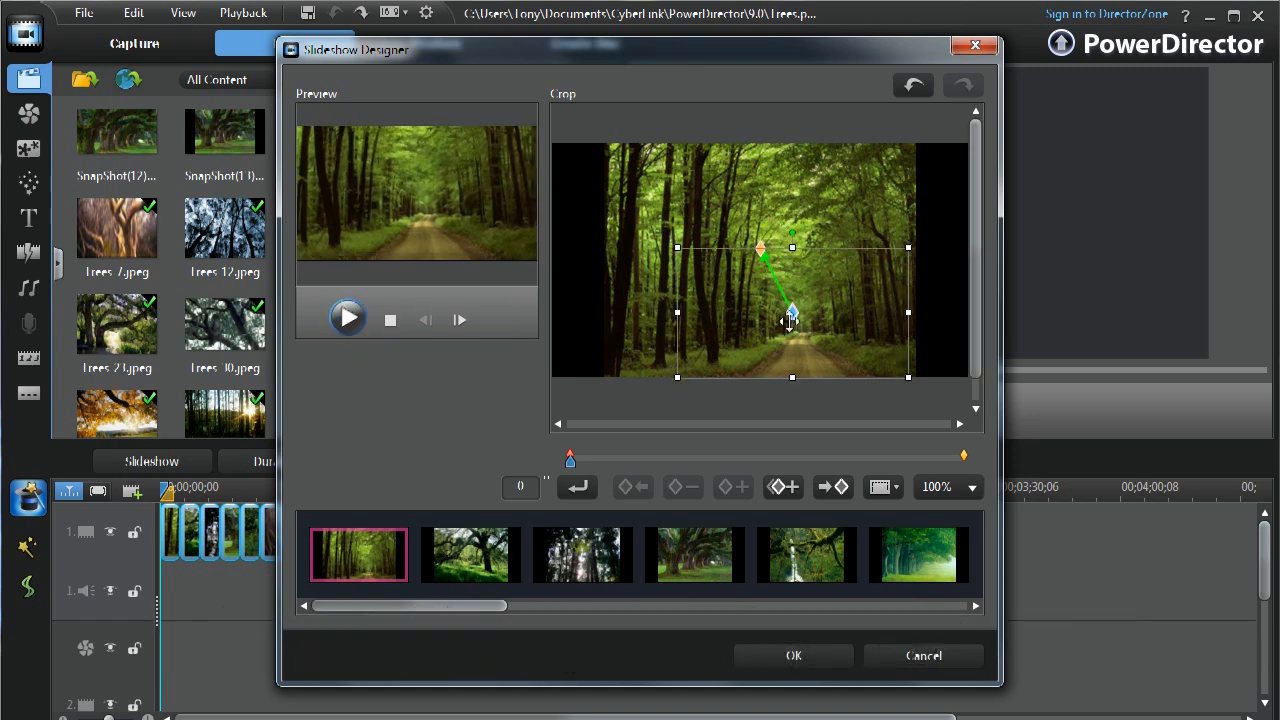
left_click(348, 318)
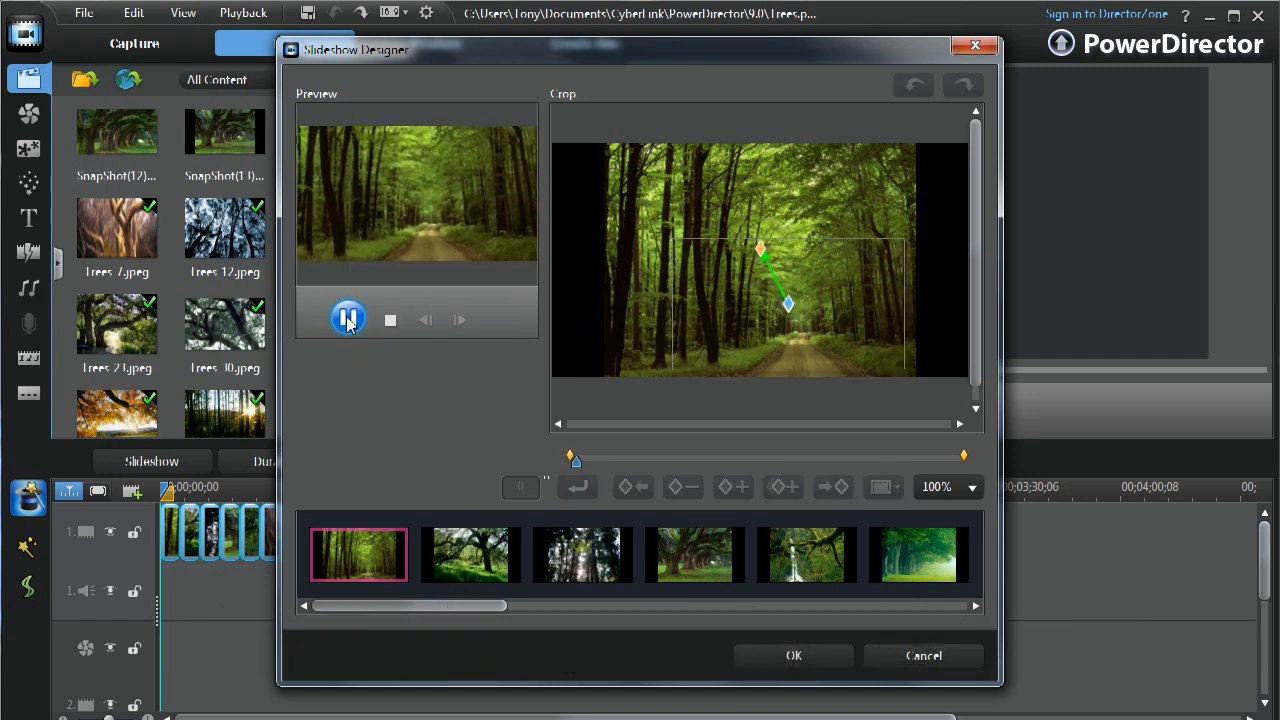
Preview the oak-alley slide's pan/zoom motion and confirm the Motion design
left_click(348, 318)
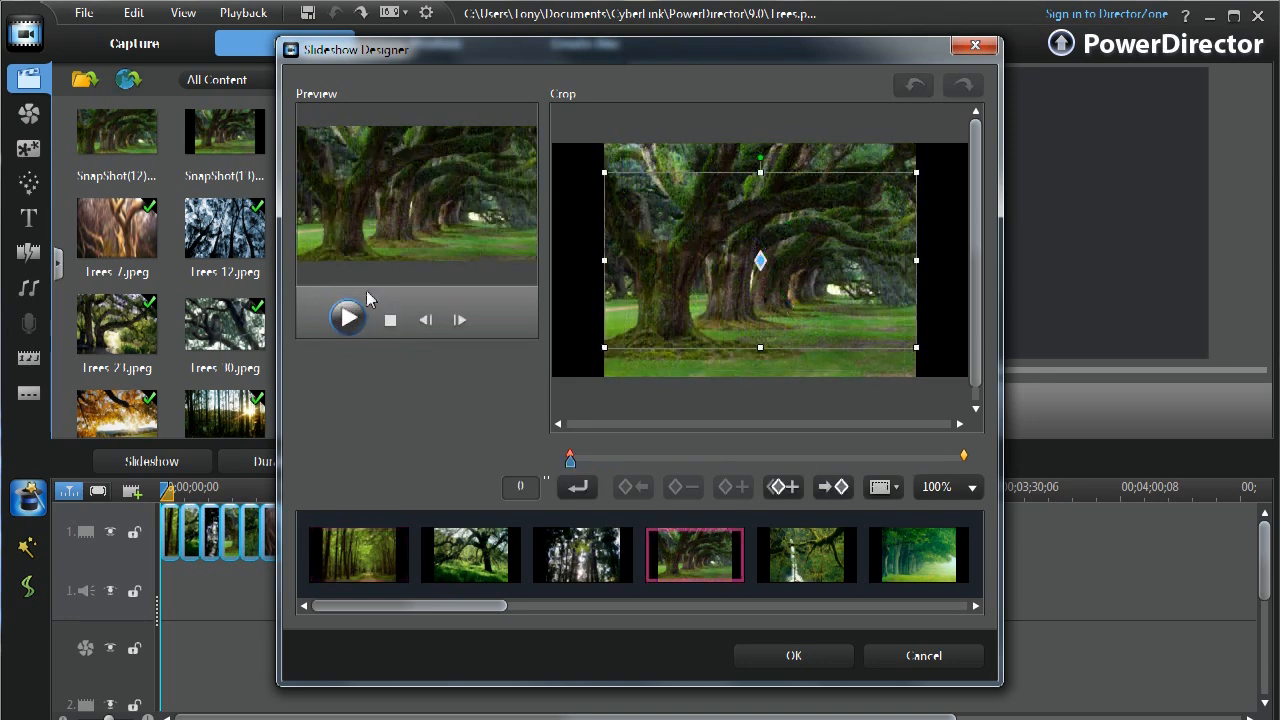
left_click(348, 318)
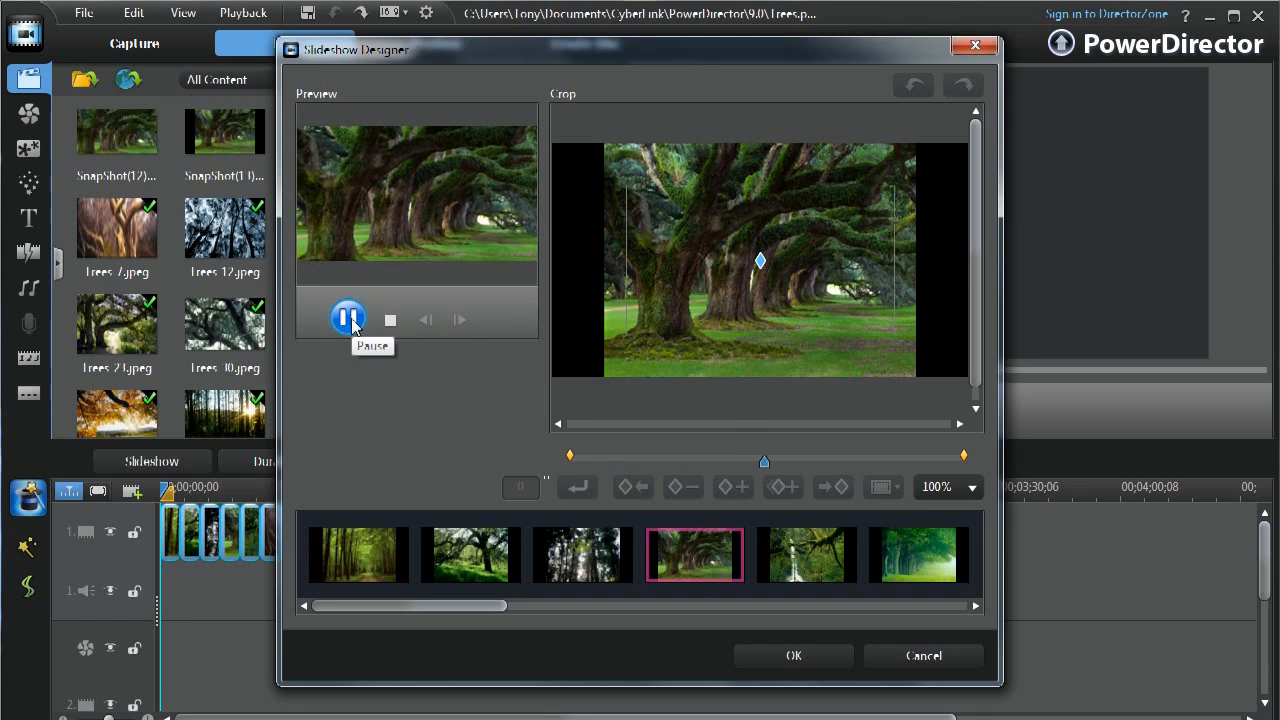
left_click(348, 318)
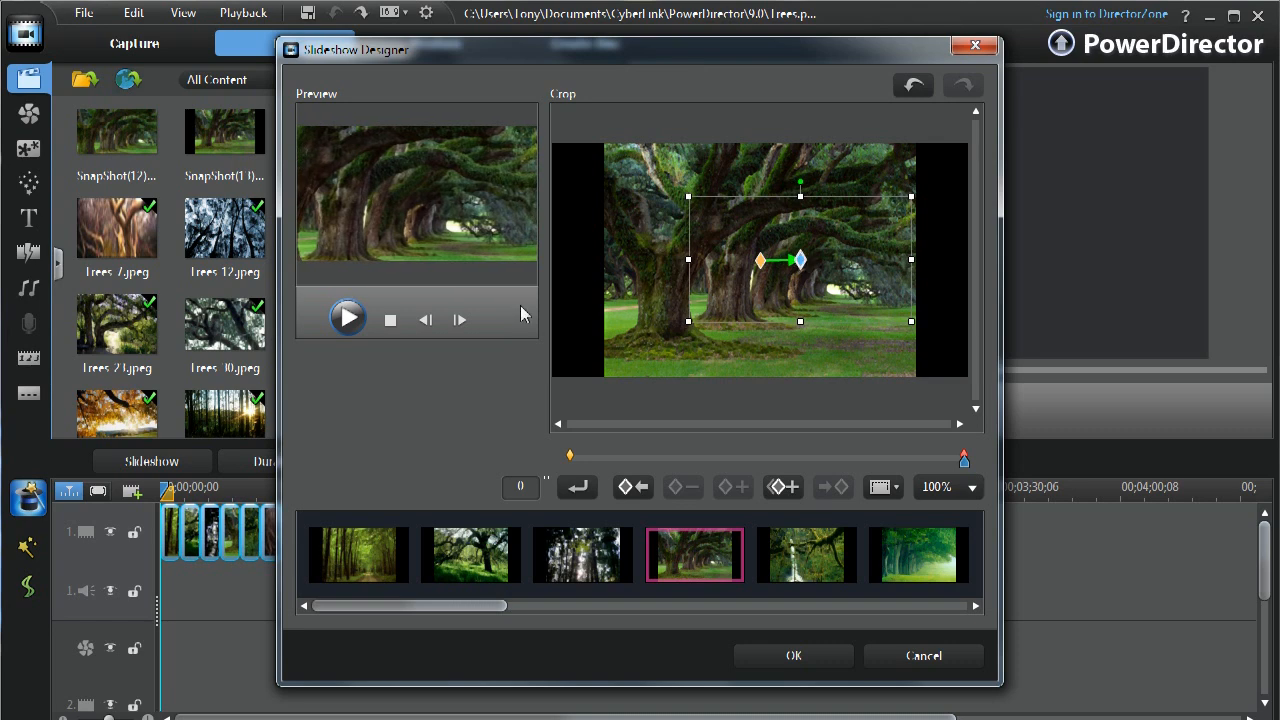
left_click(348, 318)
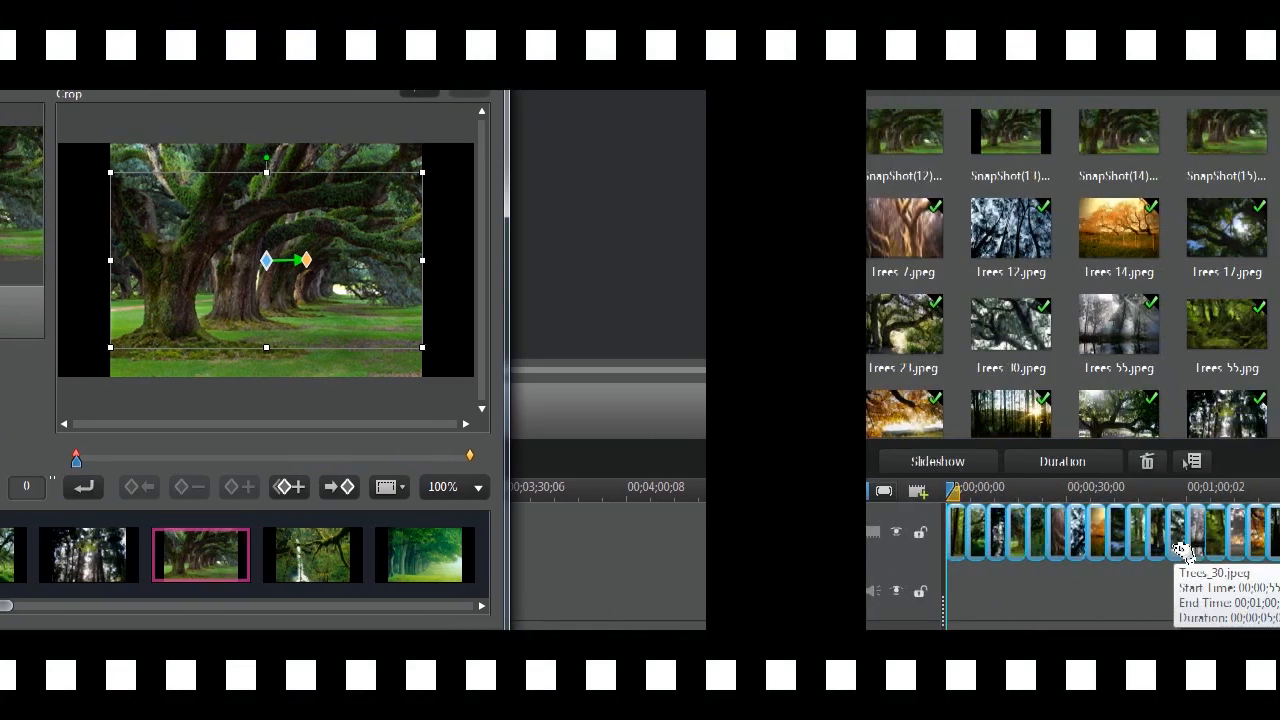
left_click(936, 460)
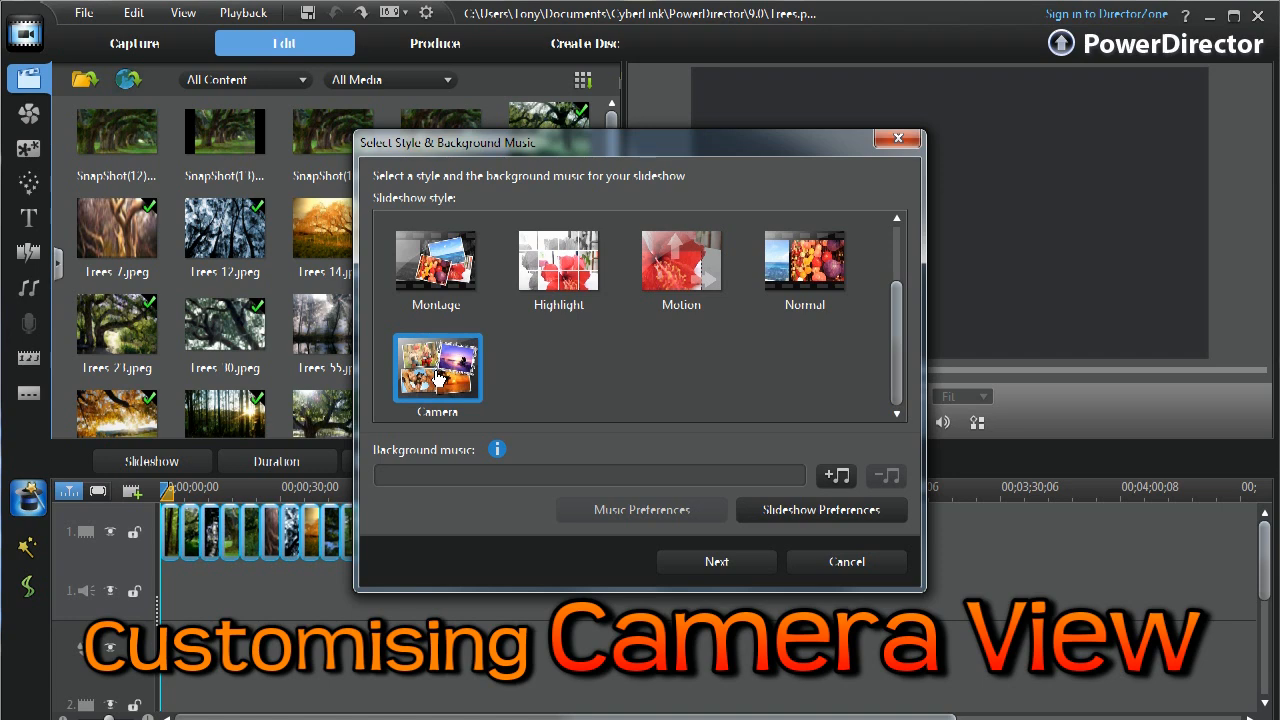
Choose the Camera style, enter its designer and swap a photo out of the second slide
left_click(716, 560)
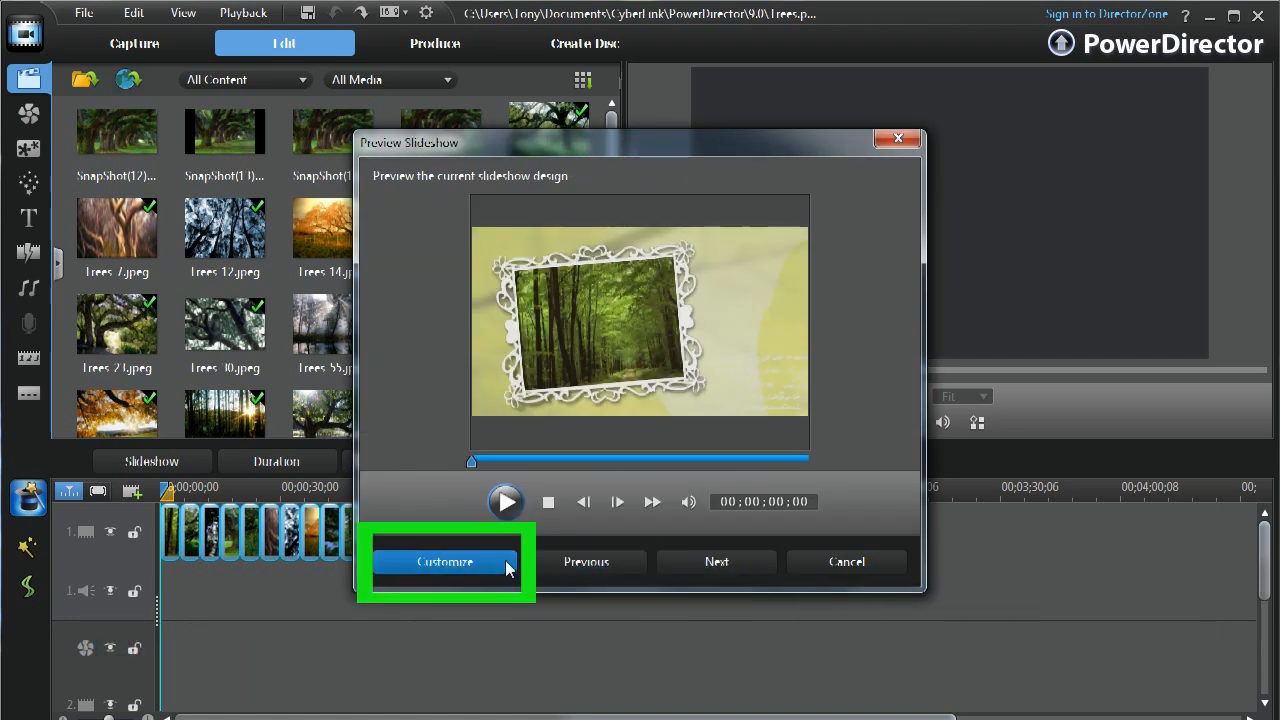
left_click(444, 560)
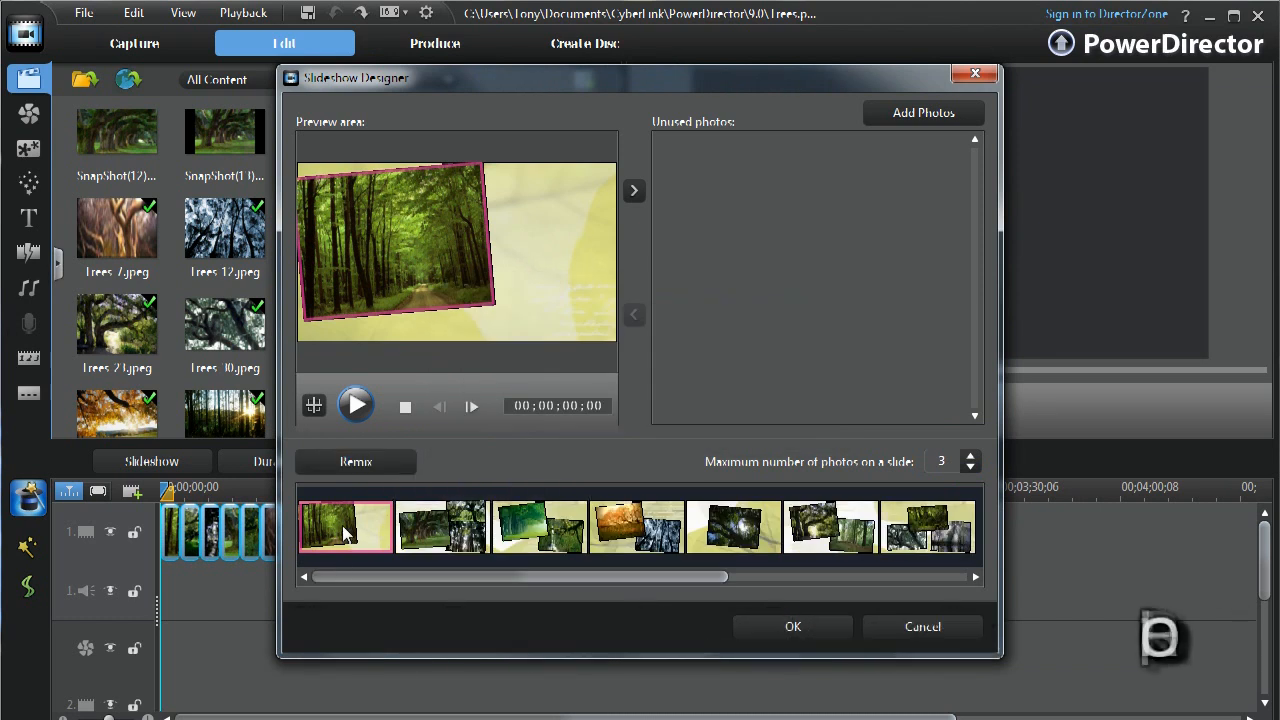
left_click(440, 528)
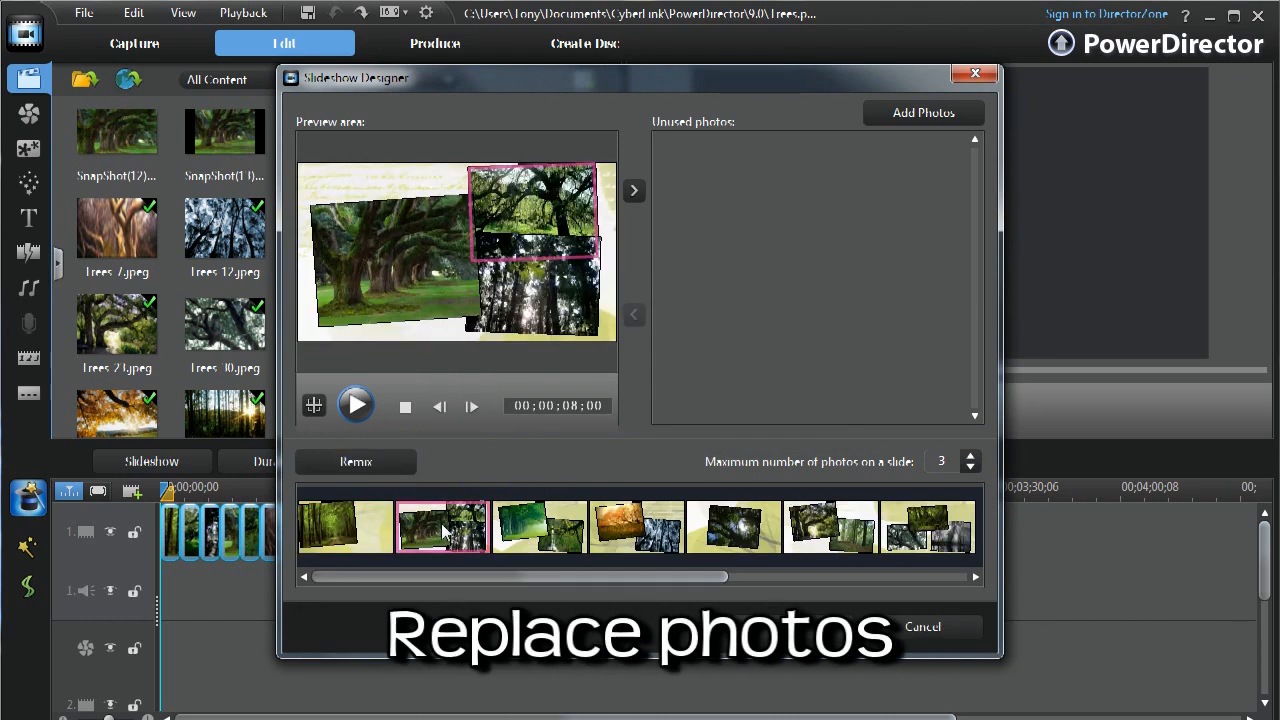
left_click(634, 192)
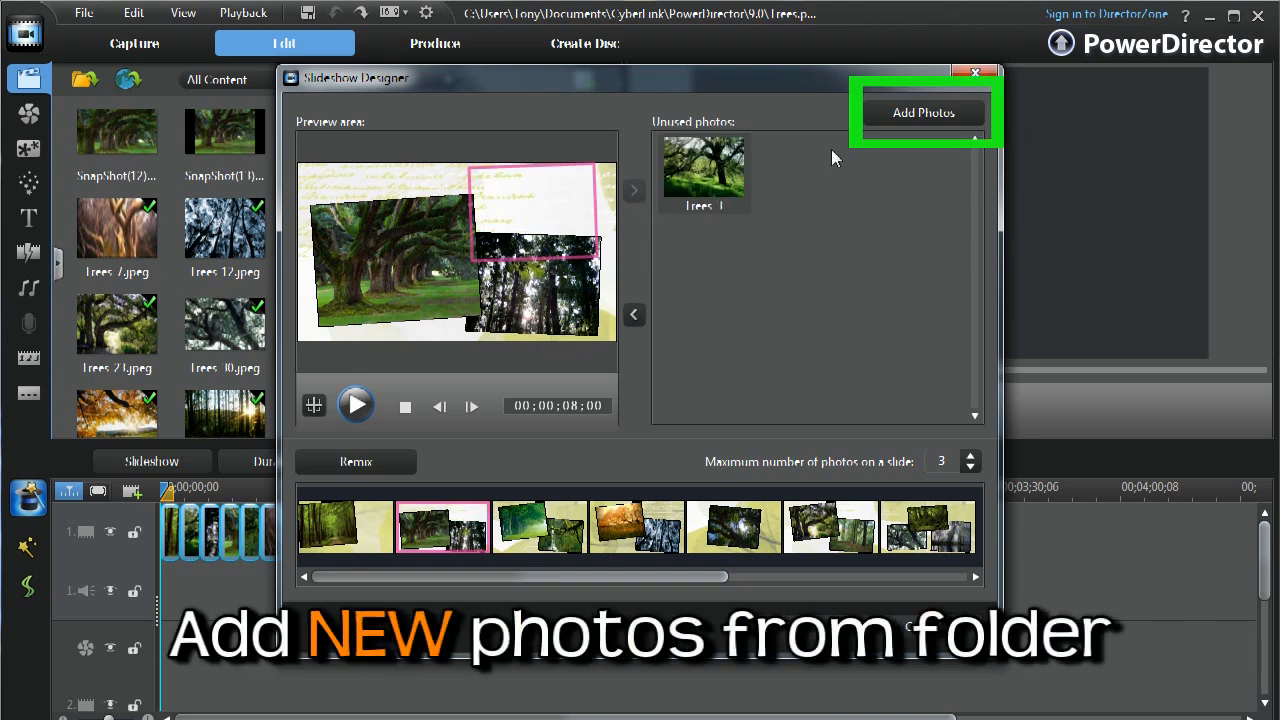
Add a new tree photo from a folder and move to the last slide
left_click(922, 112)
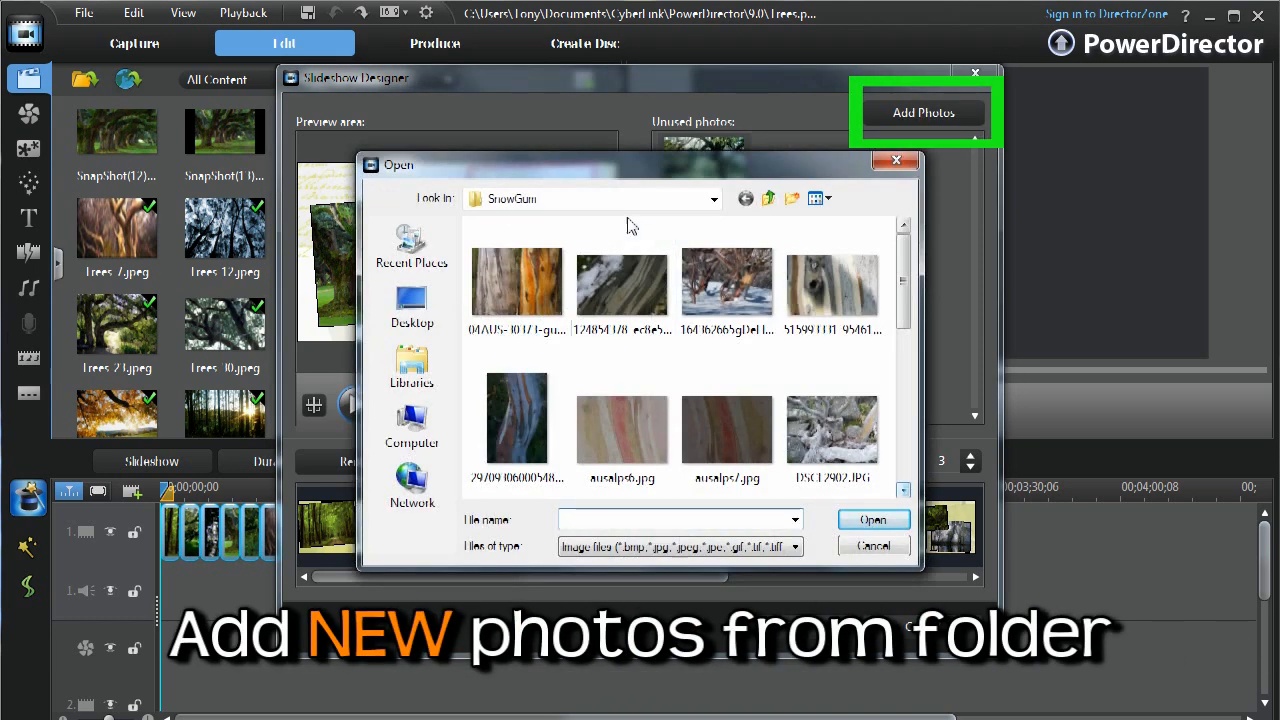
left_click(872, 520)
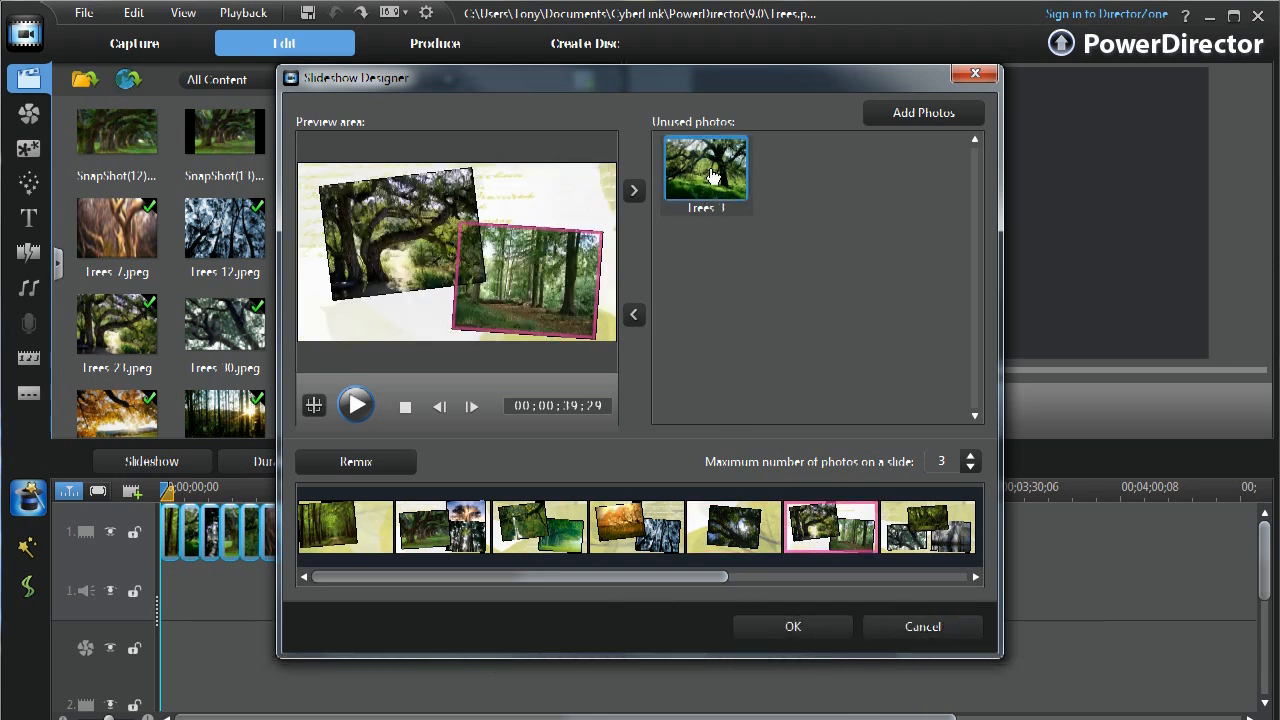
left_click(924, 528)
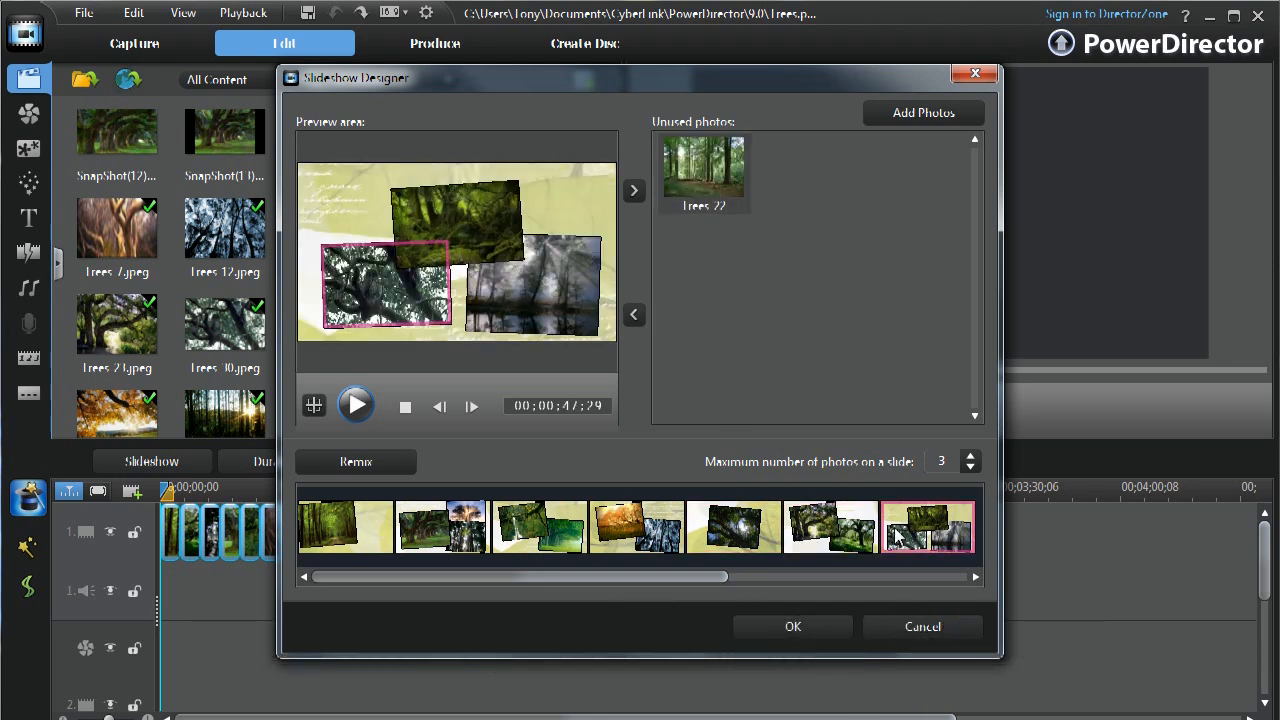